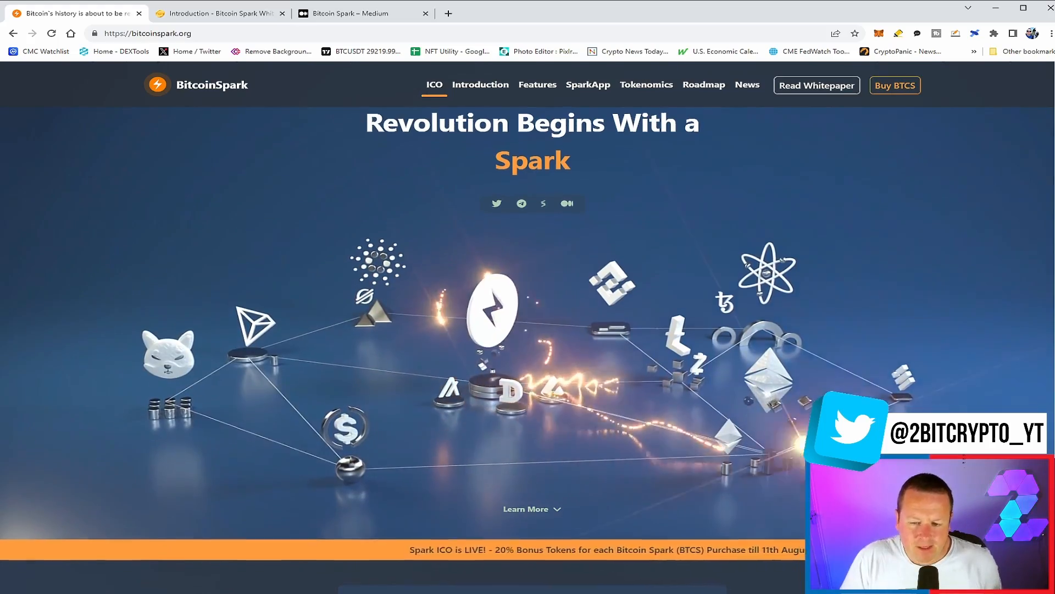
Step: Scroll the homepage past the hero and ICO Phase I sale panel to the Rewriting Bitcoin's History videos
scroll("down", 3)
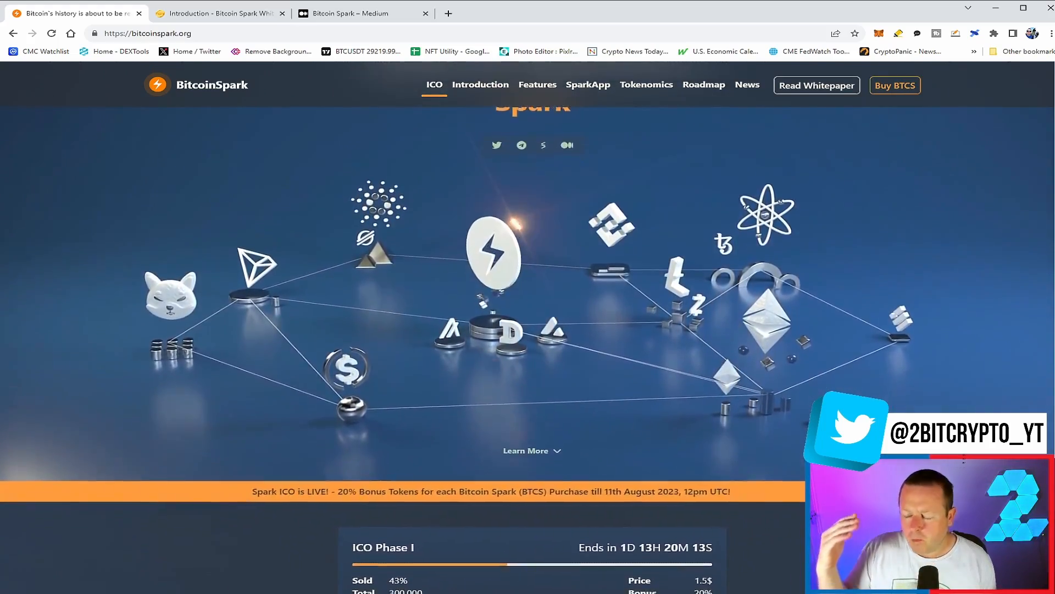
scroll("down", 3)
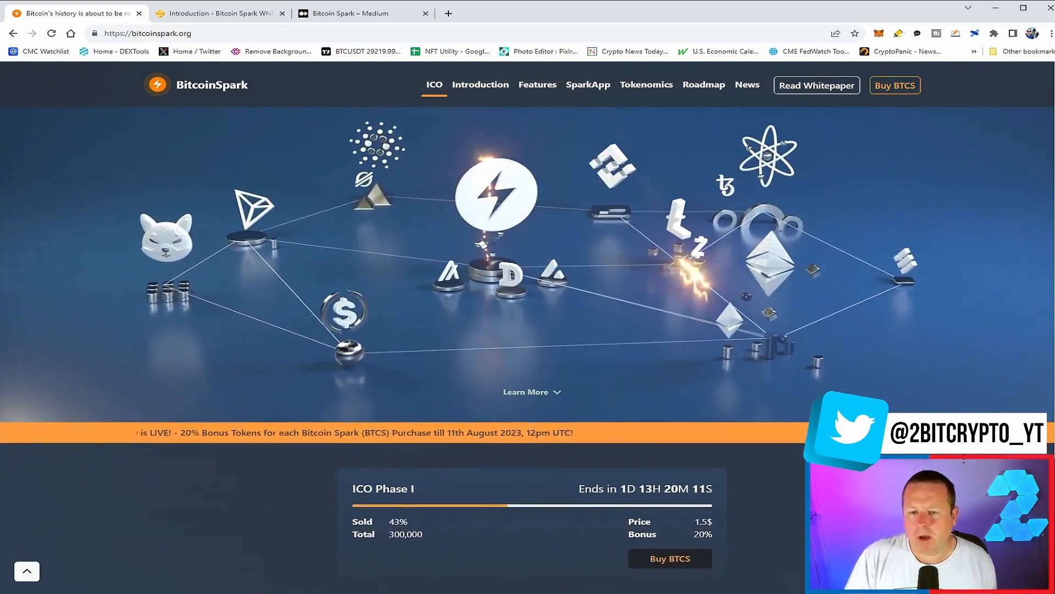
scroll("down", 3)
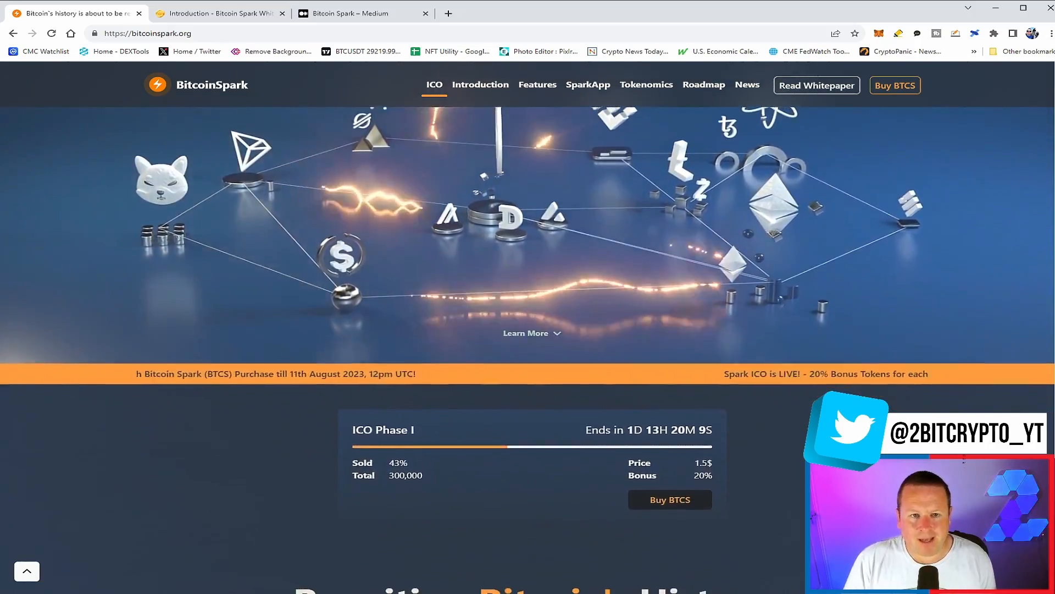
scroll("down", 3)
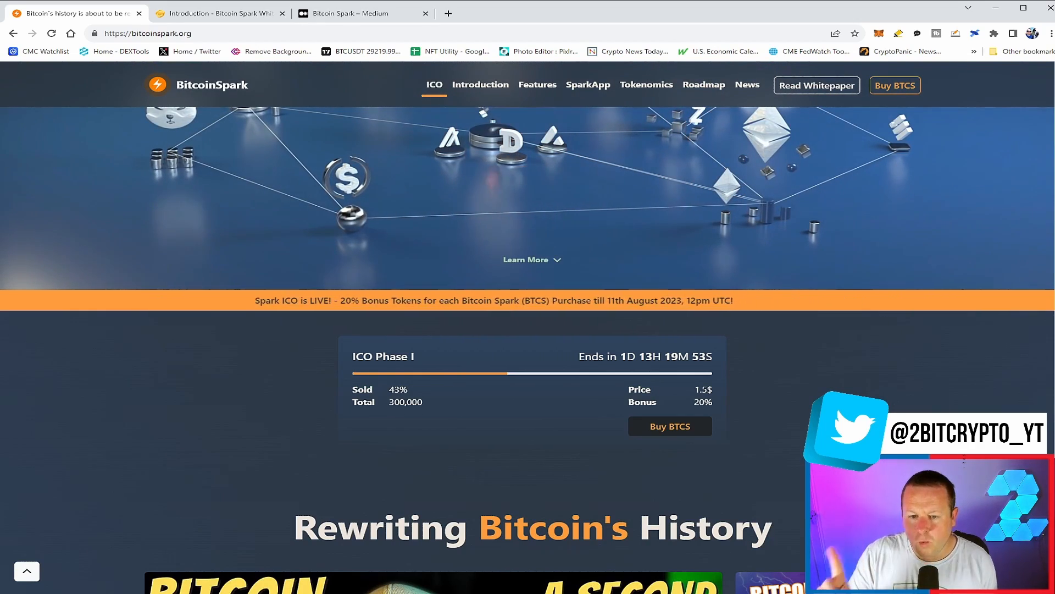
scroll("down", 3)
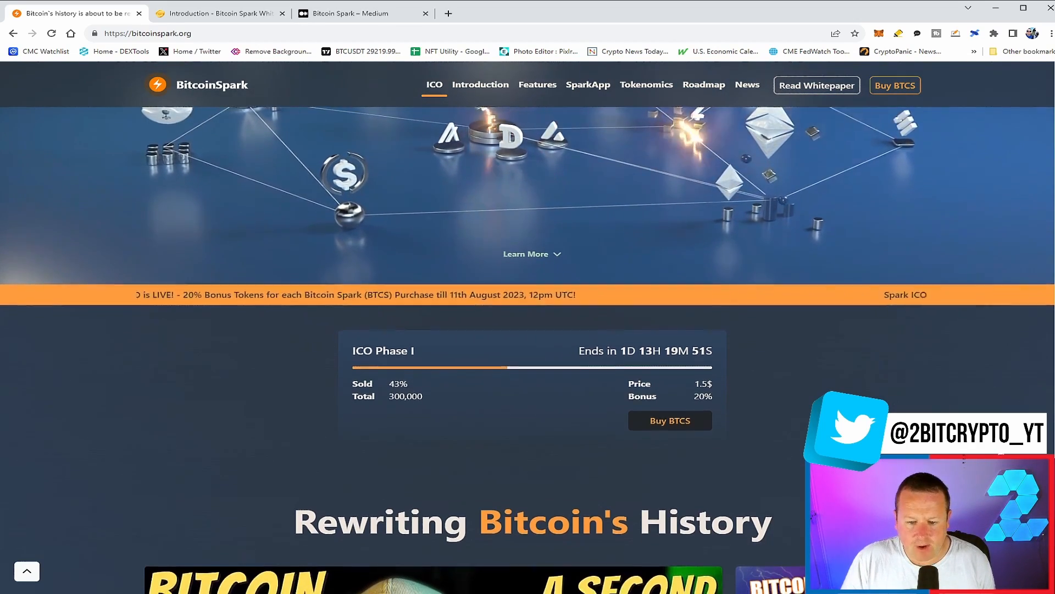
scroll("down", 3)
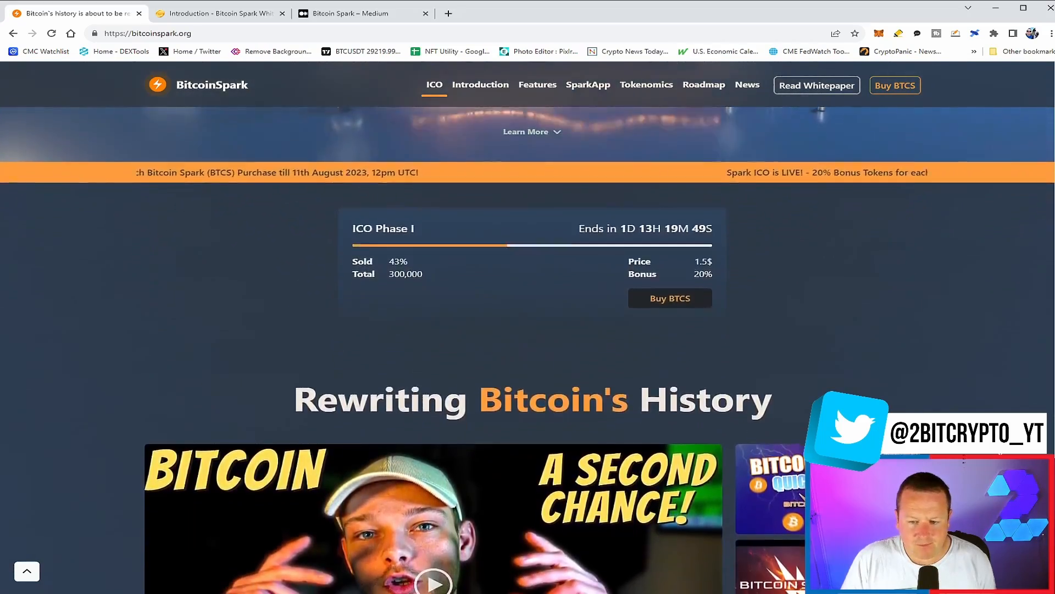
scroll("down", 3)
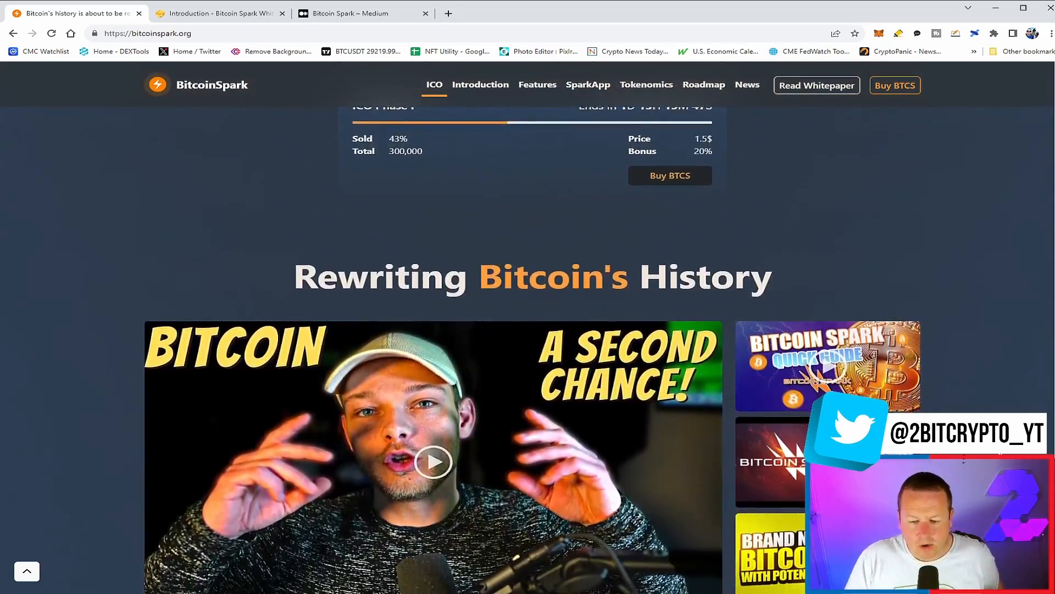
scroll("down", 3)
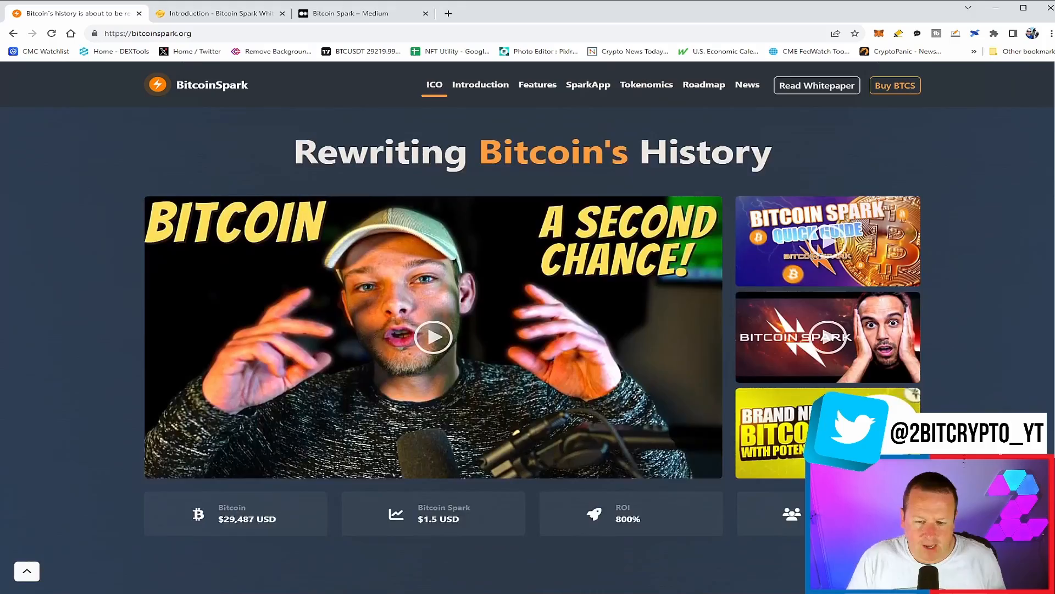
Step: Scroll through the 'Imagine Having a Second Chance' introduction until the Explore BitcoinSpark heading appears
scroll("down", 3)
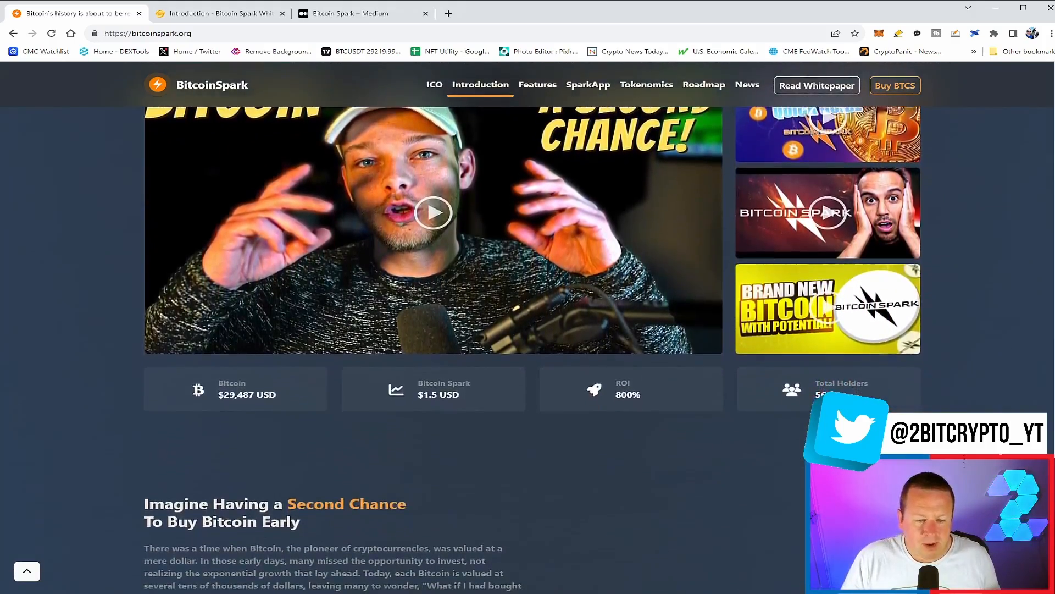
scroll("down", 3)
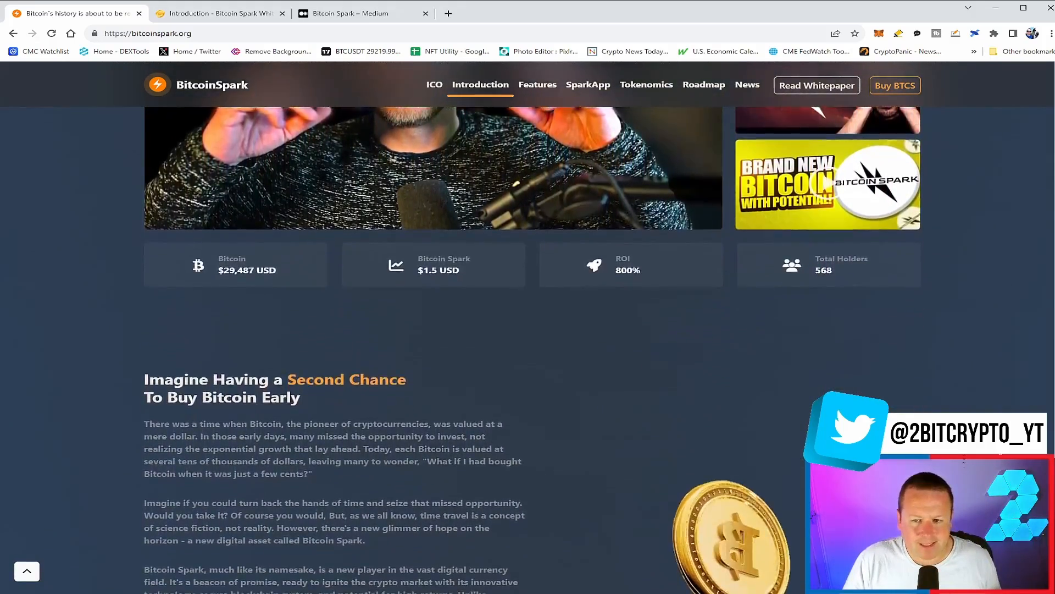
scroll("down", 3)
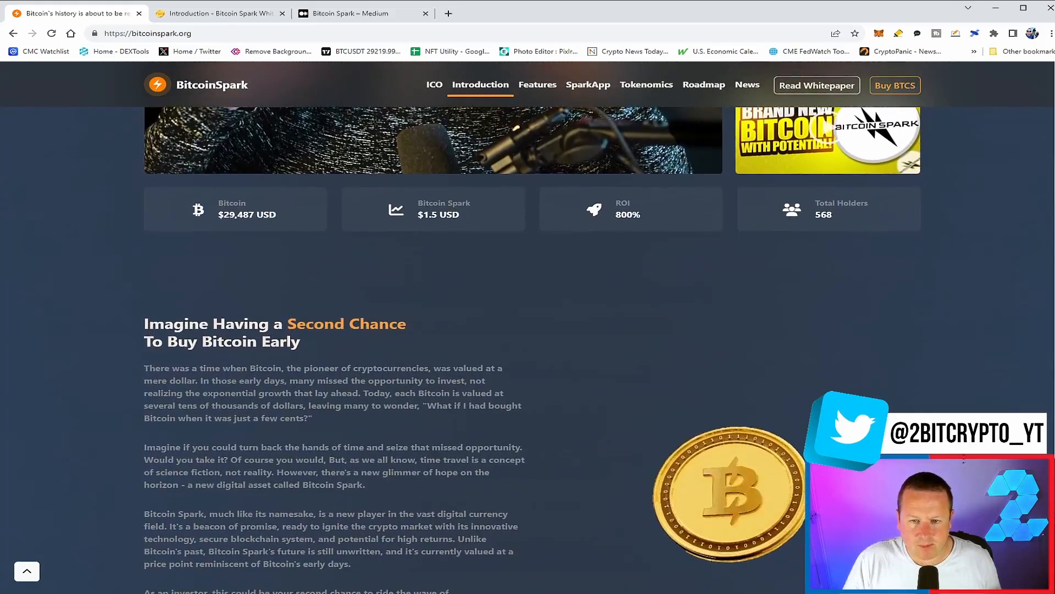
scroll("down", 3)
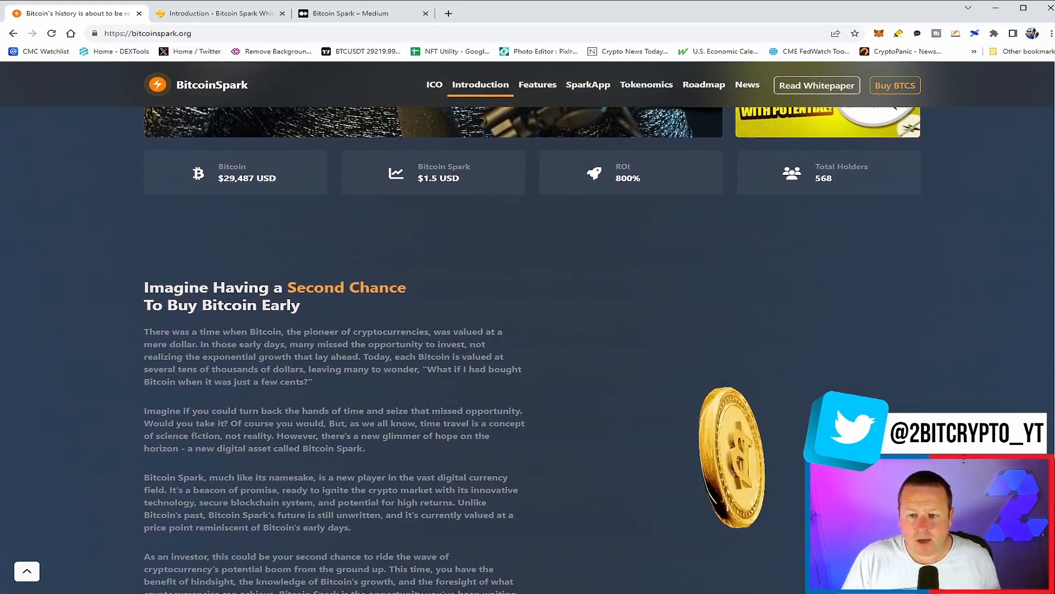
scroll("down", 3)
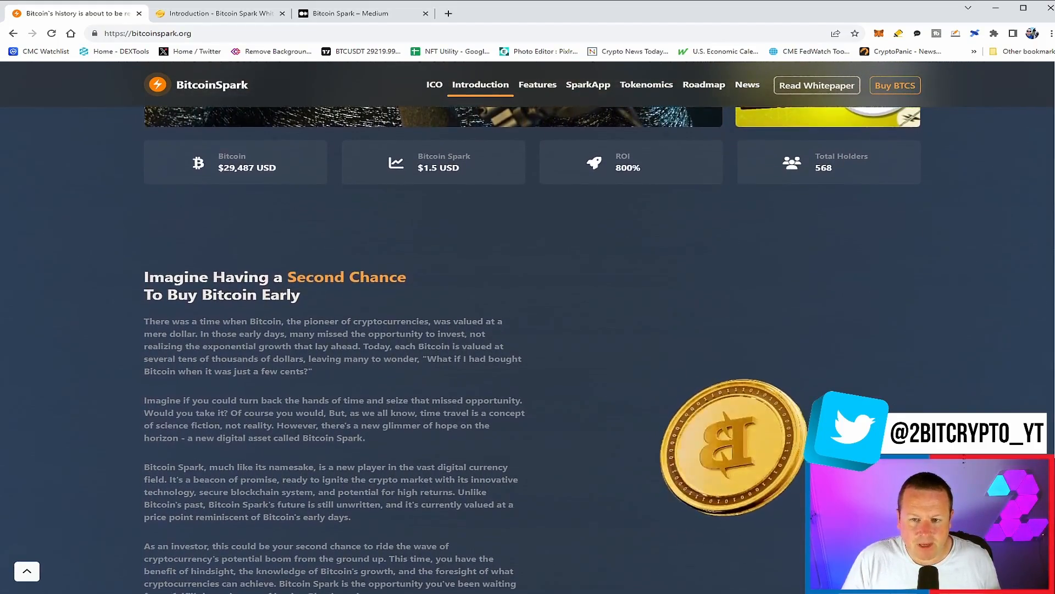
scroll("down", 3)
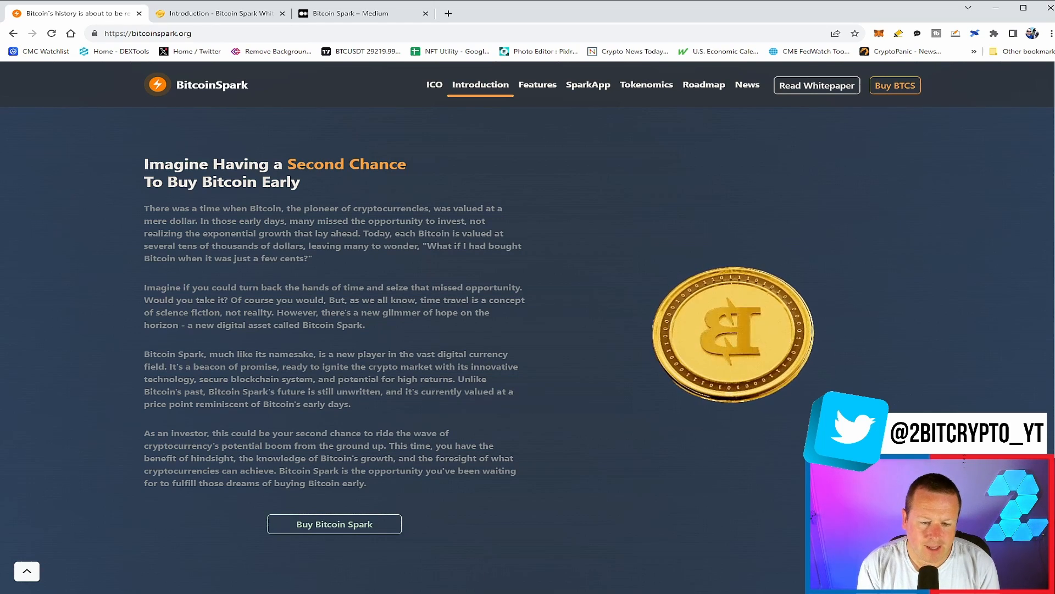
scroll("down", 3)
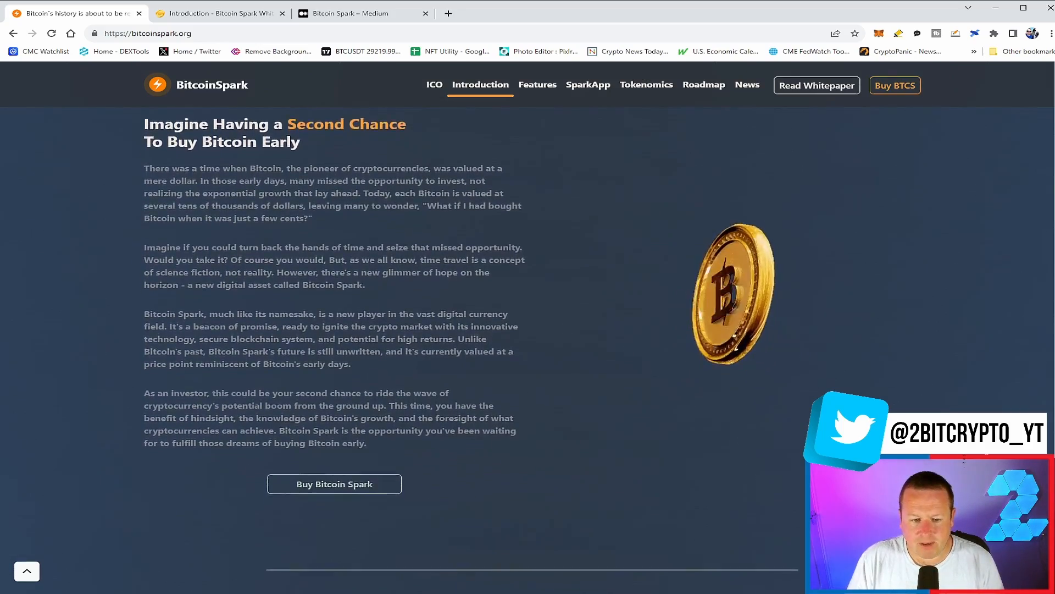
scroll("down", 3)
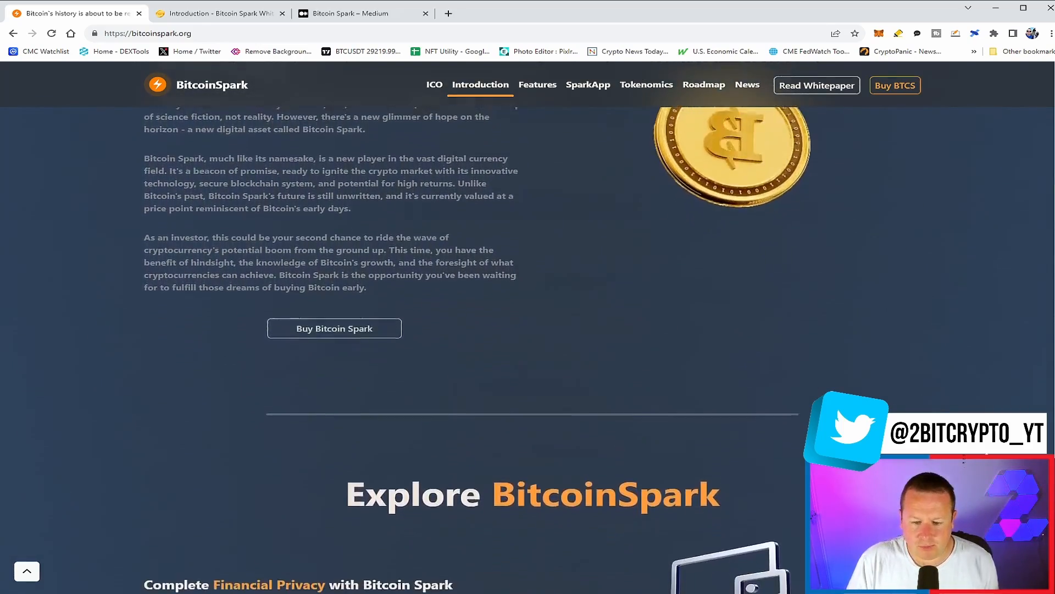
Step: Scroll into the Explore BitcoinSpark early-adopter features section
scroll("down", 3)
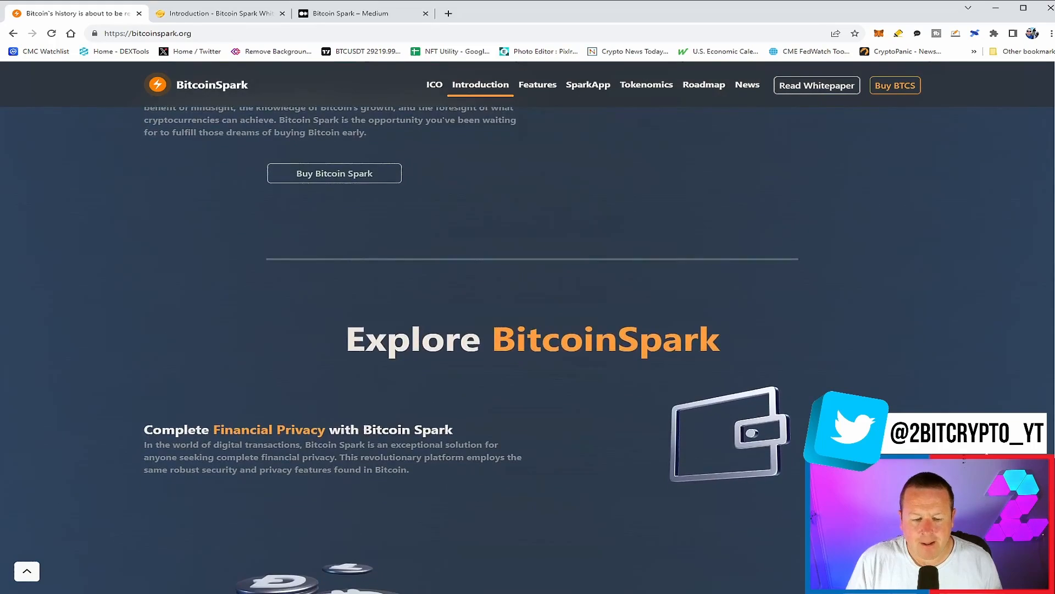
scroll("down", 3)
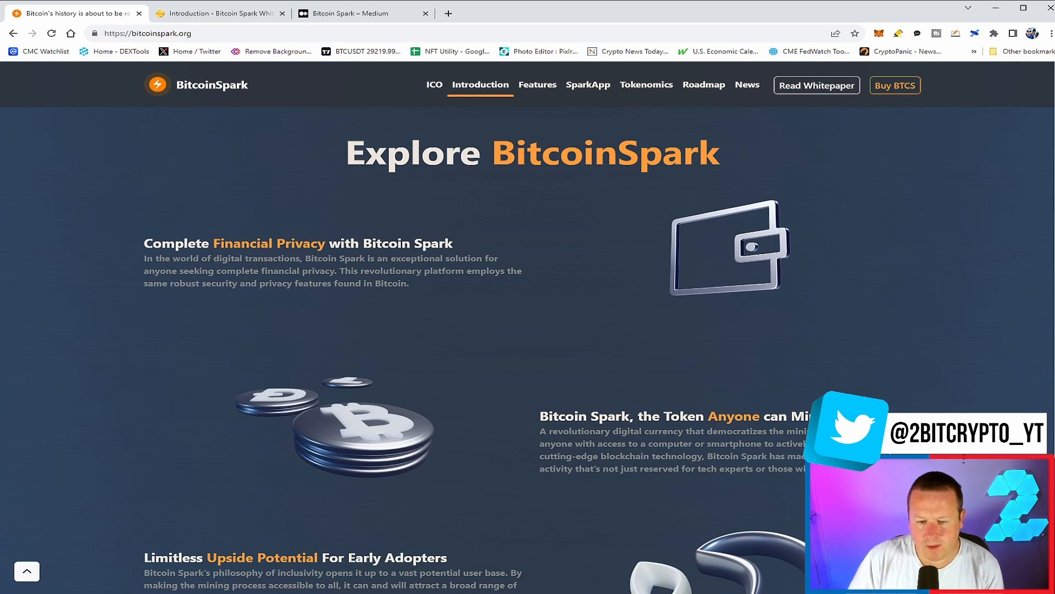
left_click(537, 85)
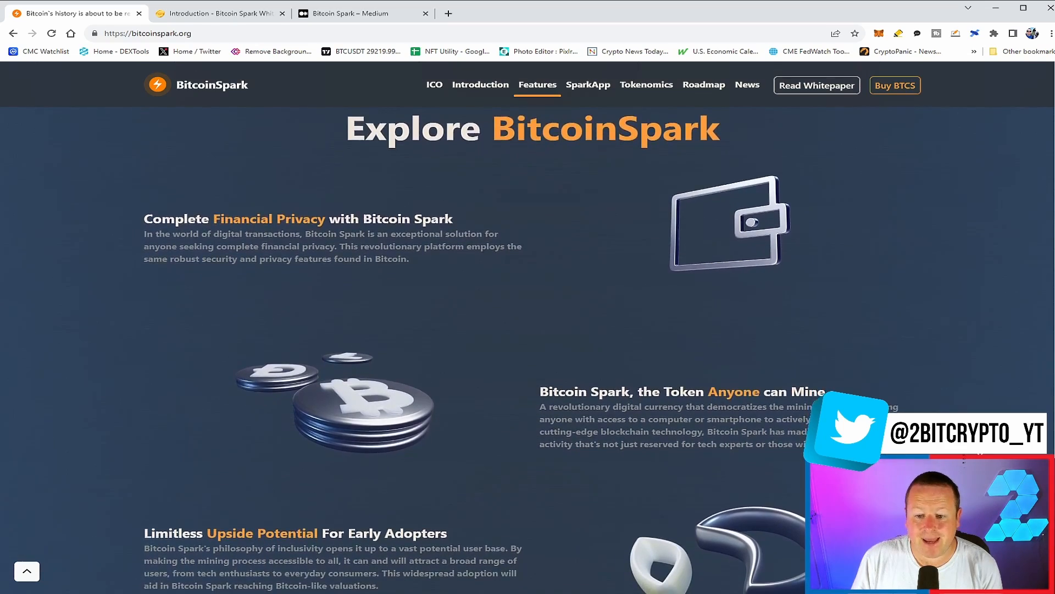
scroll("down", 3)
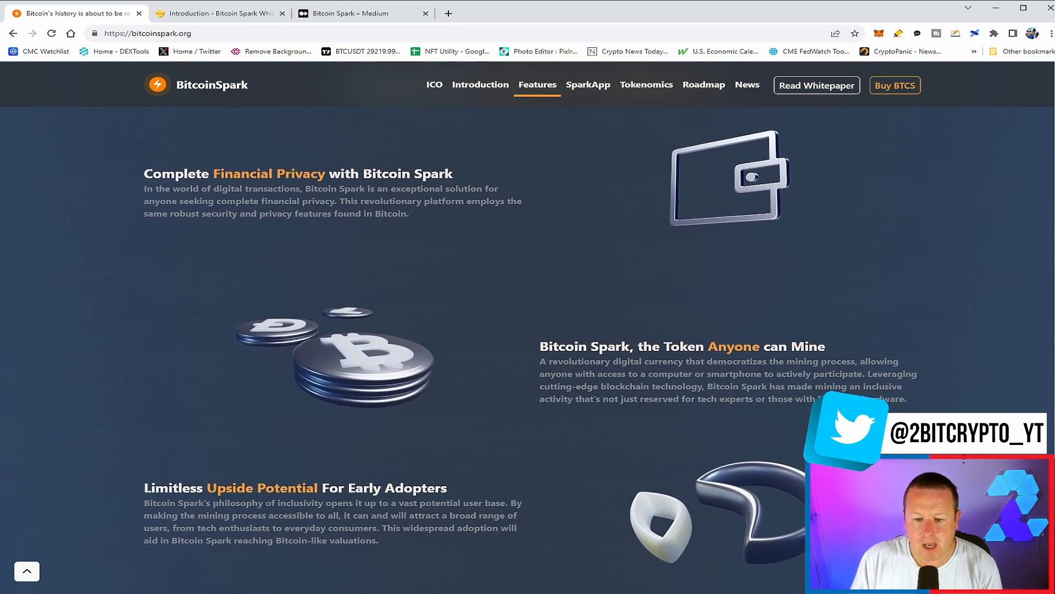
scroll("down", 3)
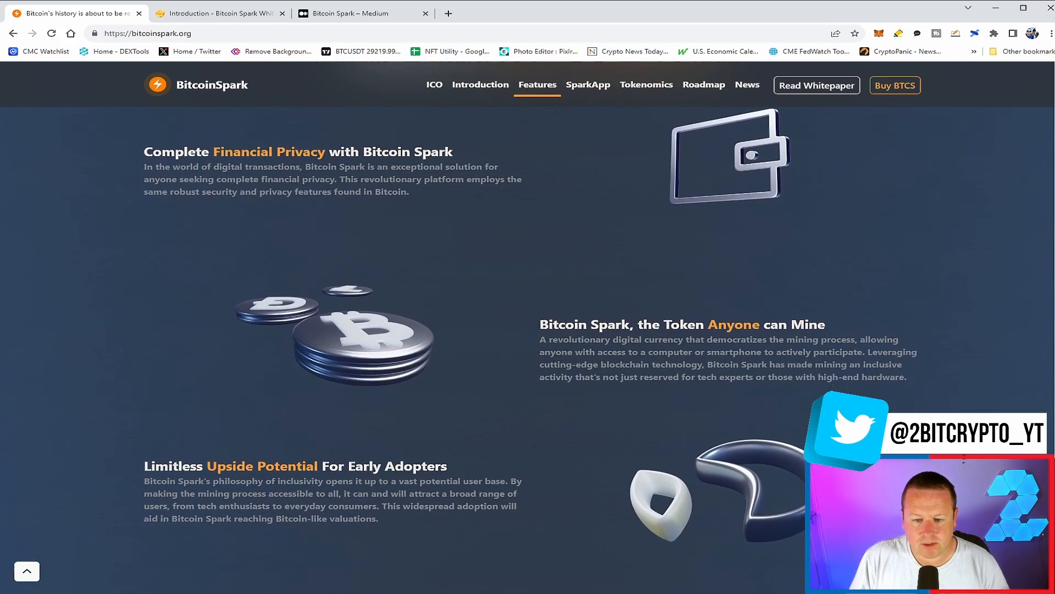
Step: Scroll on to the Electrify Your Earnings mining app screenshots and rewards blurbs
scroll("down", 3)
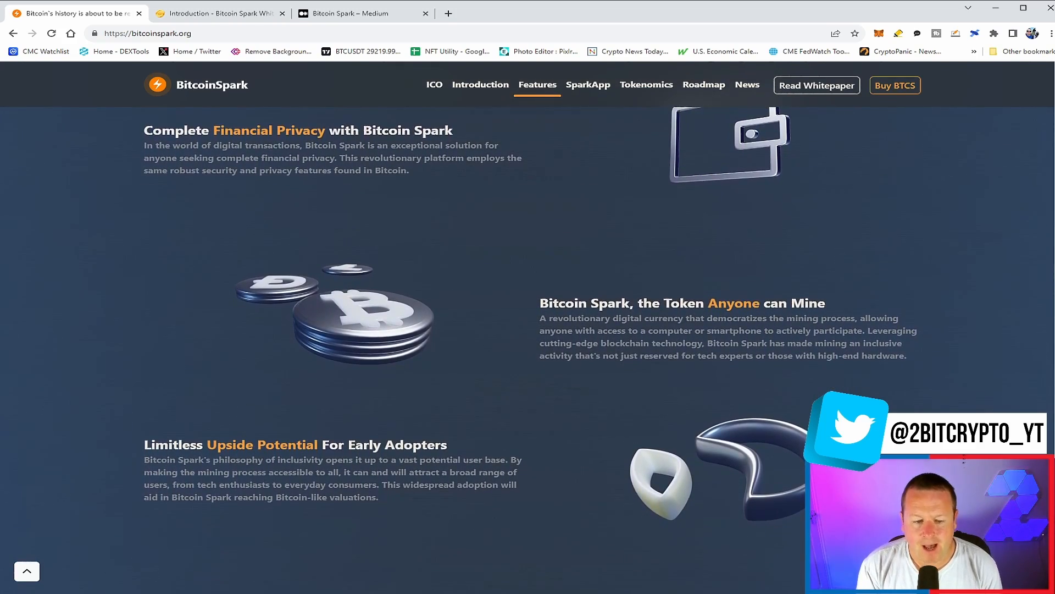
scroll("down", 3)
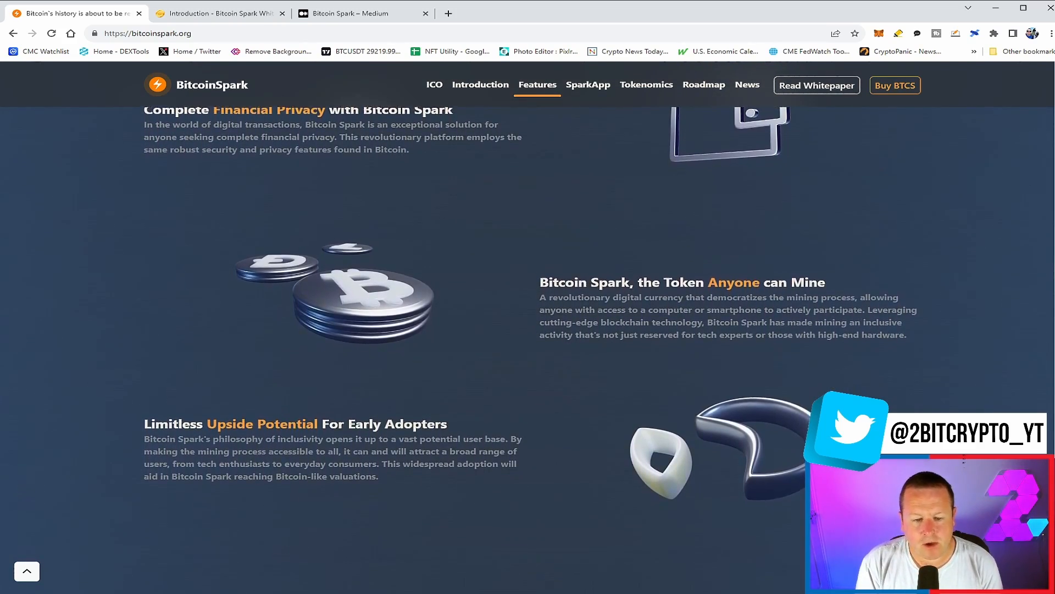
scroll("down", 3)
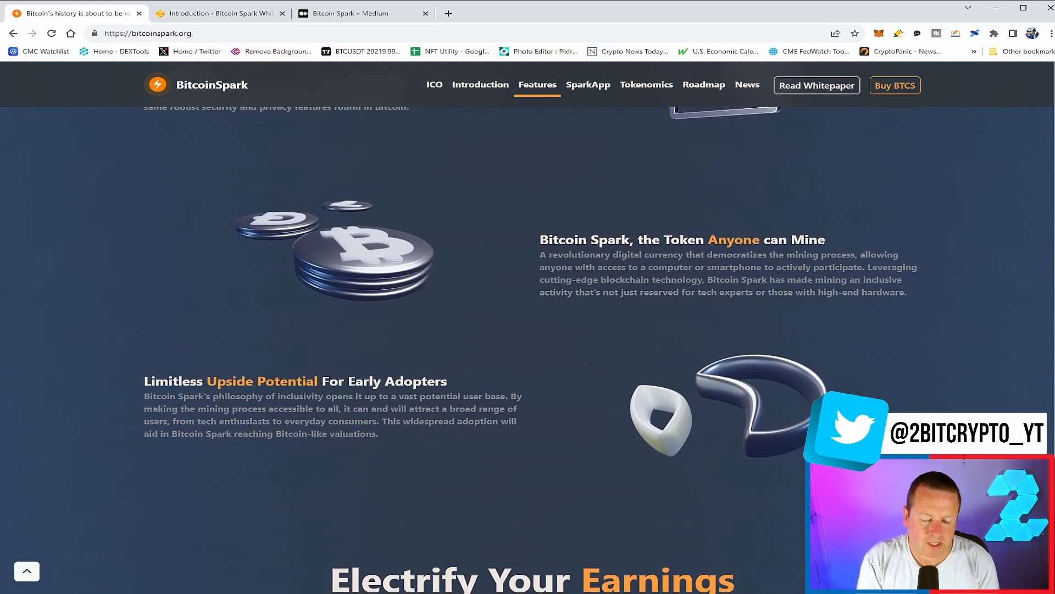
scroll("down", 3)
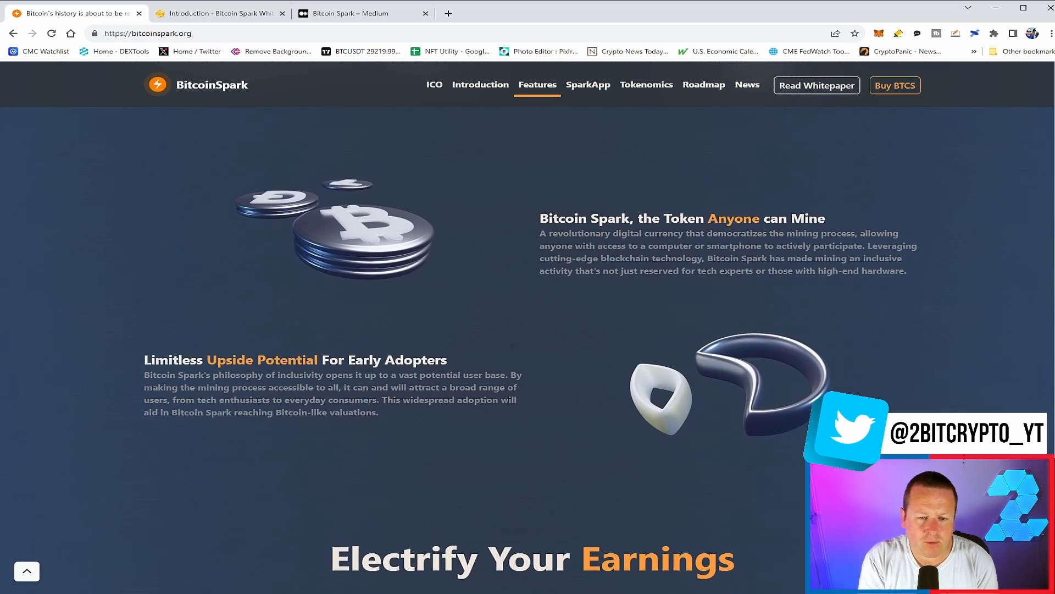
scroll("down", 3)
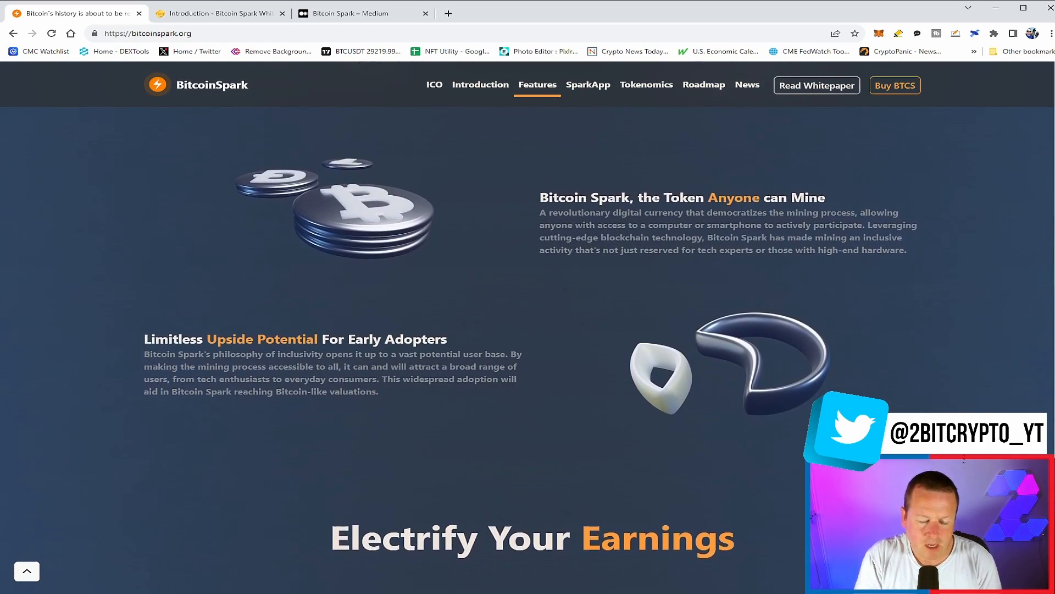
scroll("down", 3)
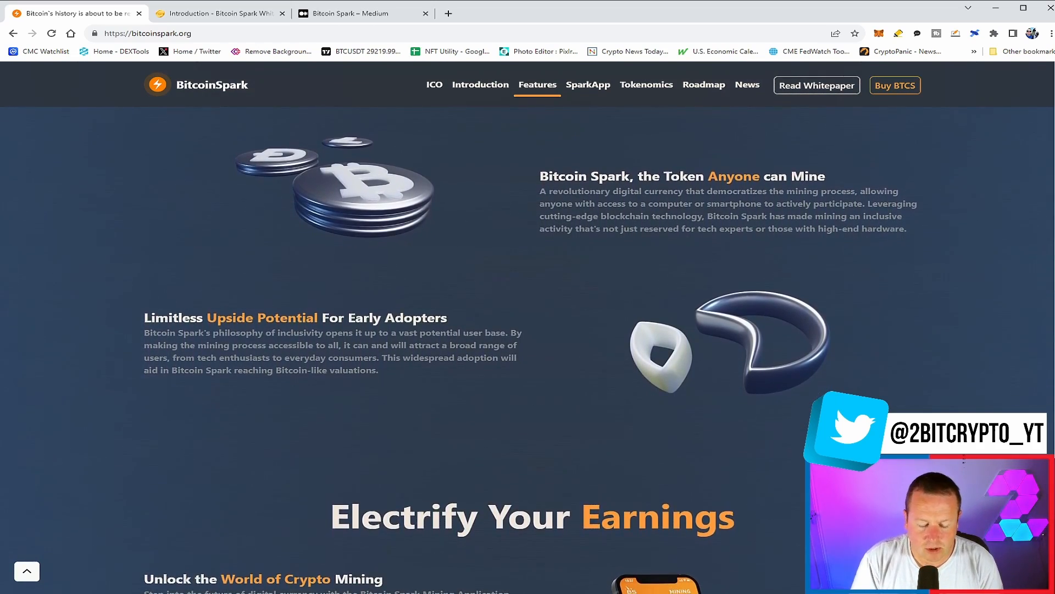
scroll("down", 3)
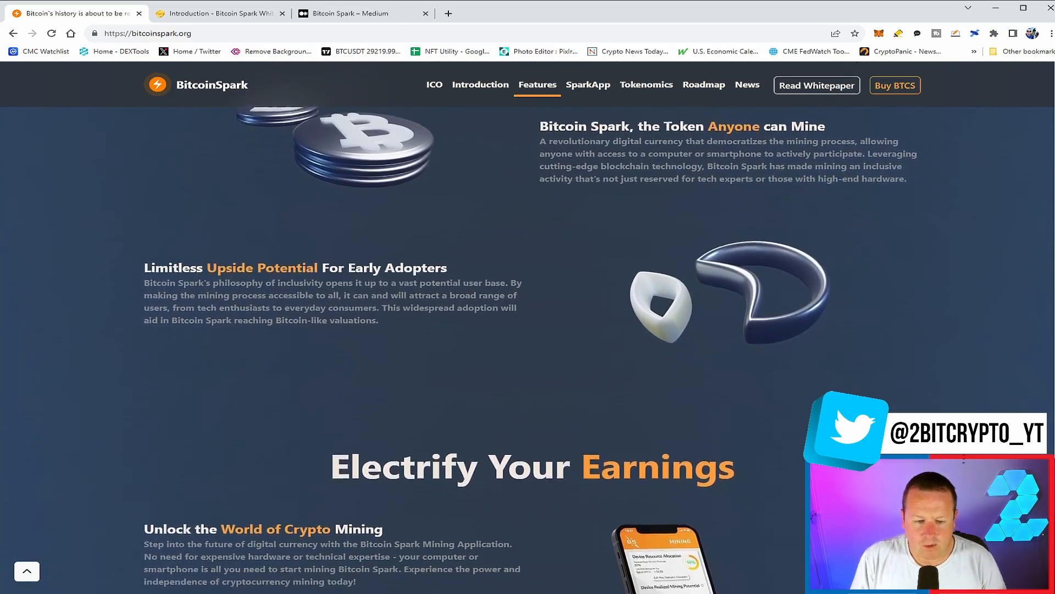
scroll("down", 3)
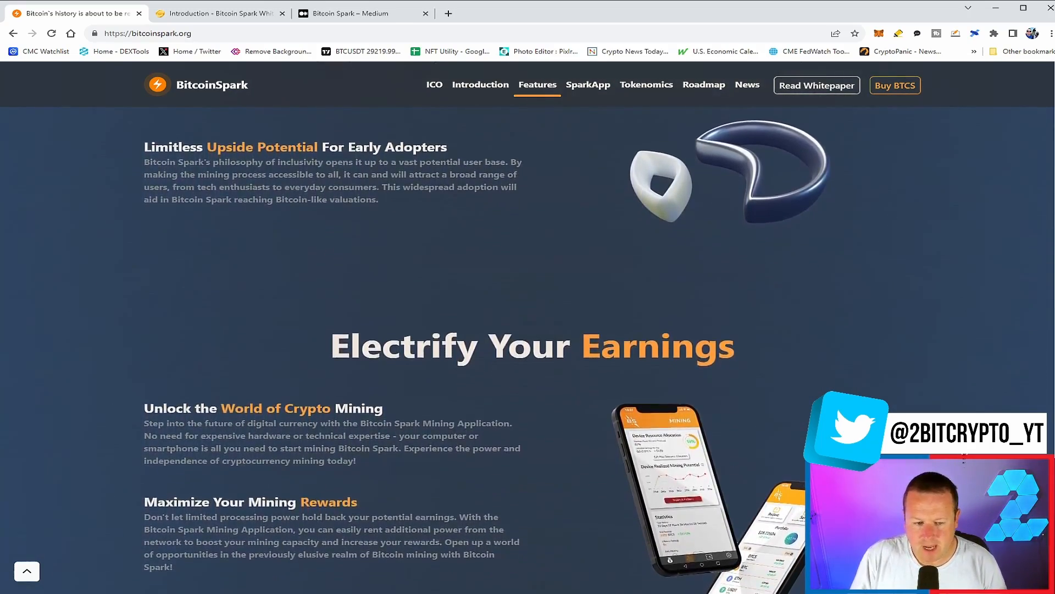
Step: Scroll past Collective Mining to the 'Coming Soon to' platform icons and the Tokenomics heading
scroll("down", 3)
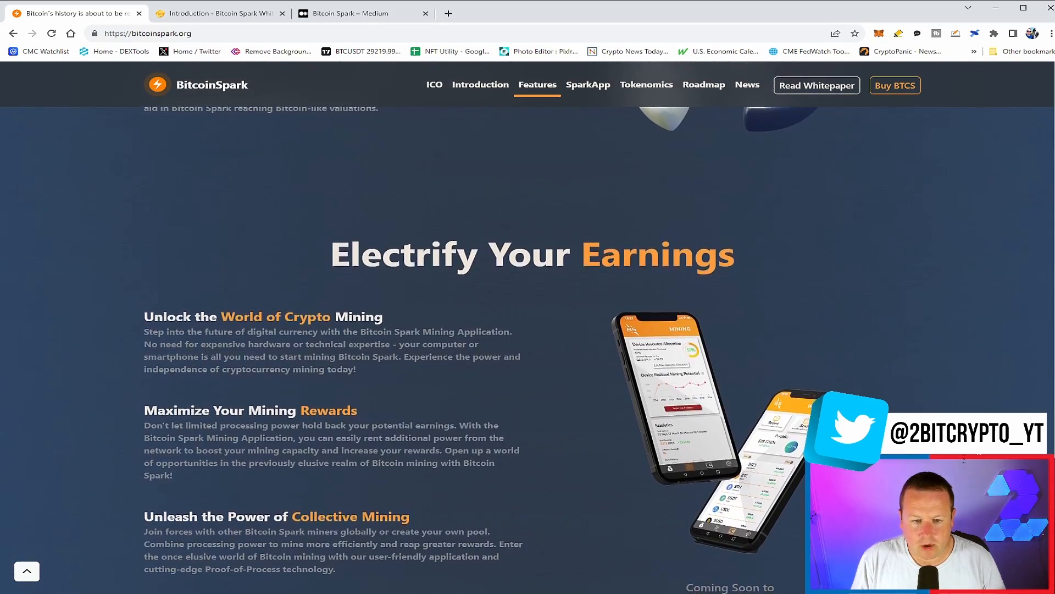
scroll("down", 3)
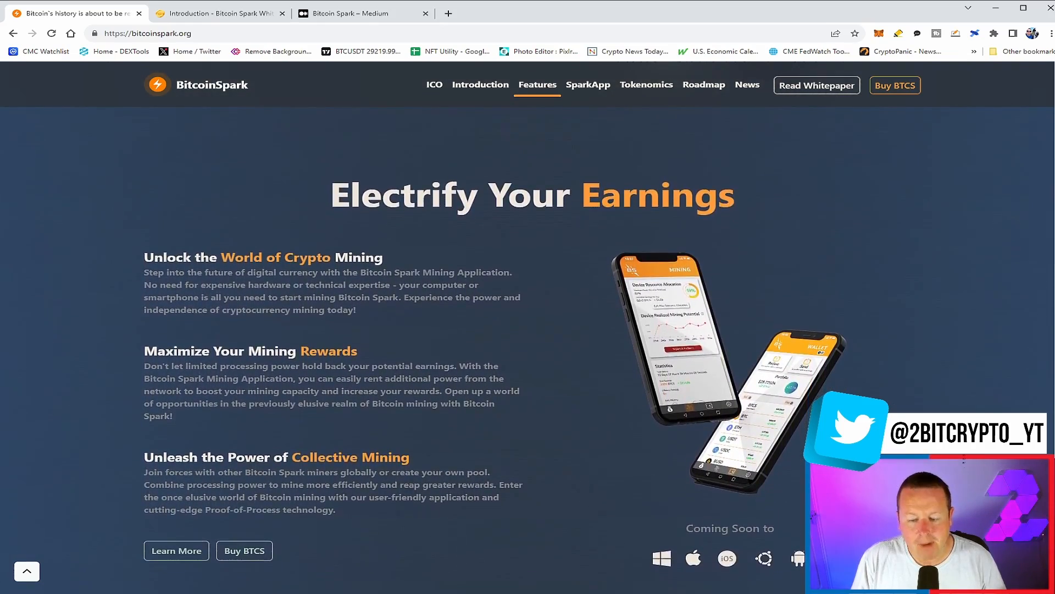
scroll("down", 3)
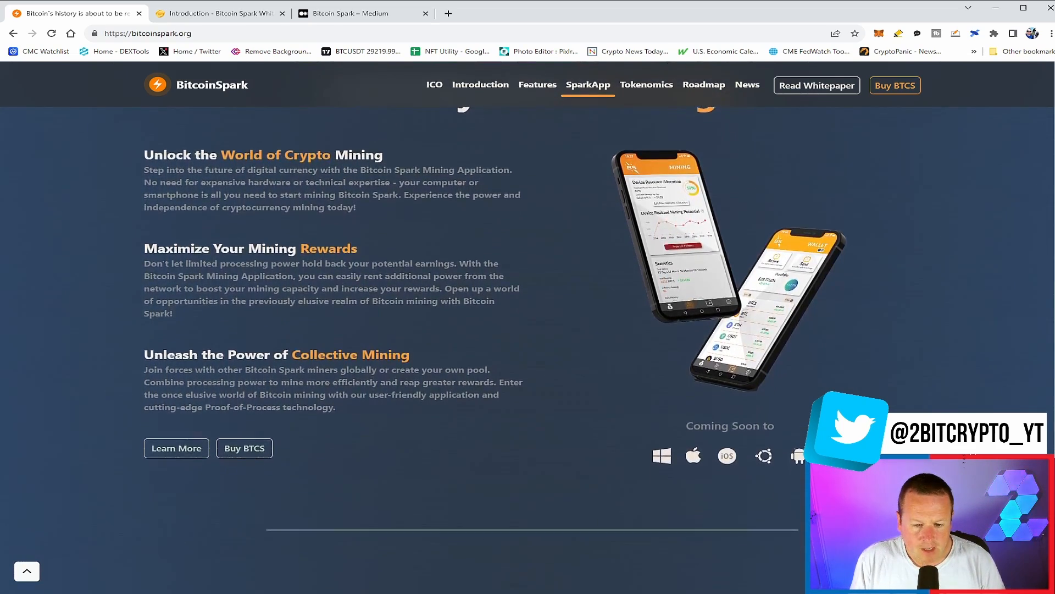
scroll("down", 3)
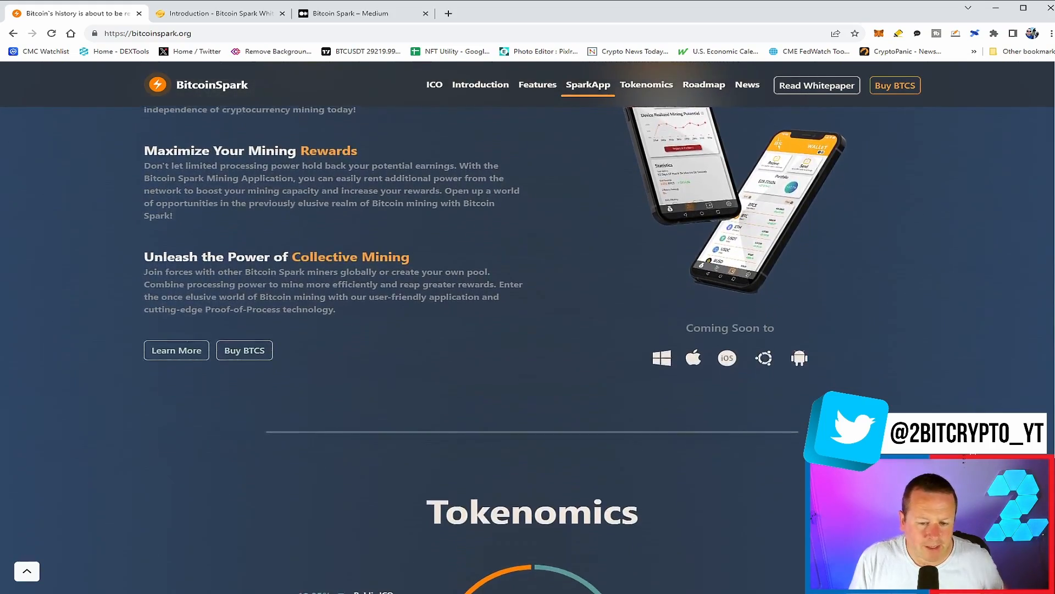
Step: Scroll through the Tokenomics donut chart to the Roadmap heading with Stage 2 and Stage 4 lists
scroll("down", 3)
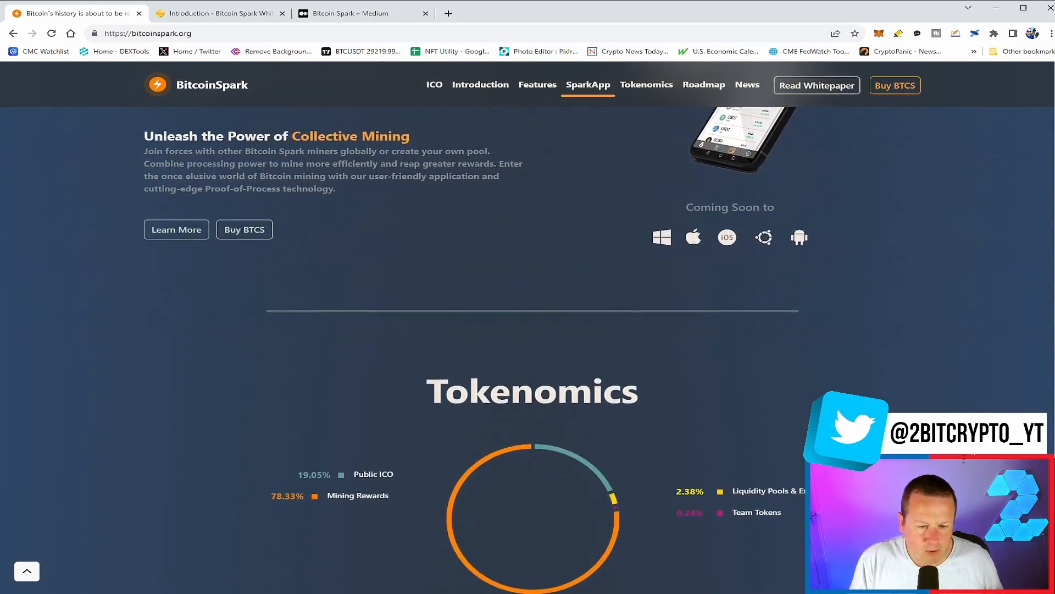
scroll("down", 3)
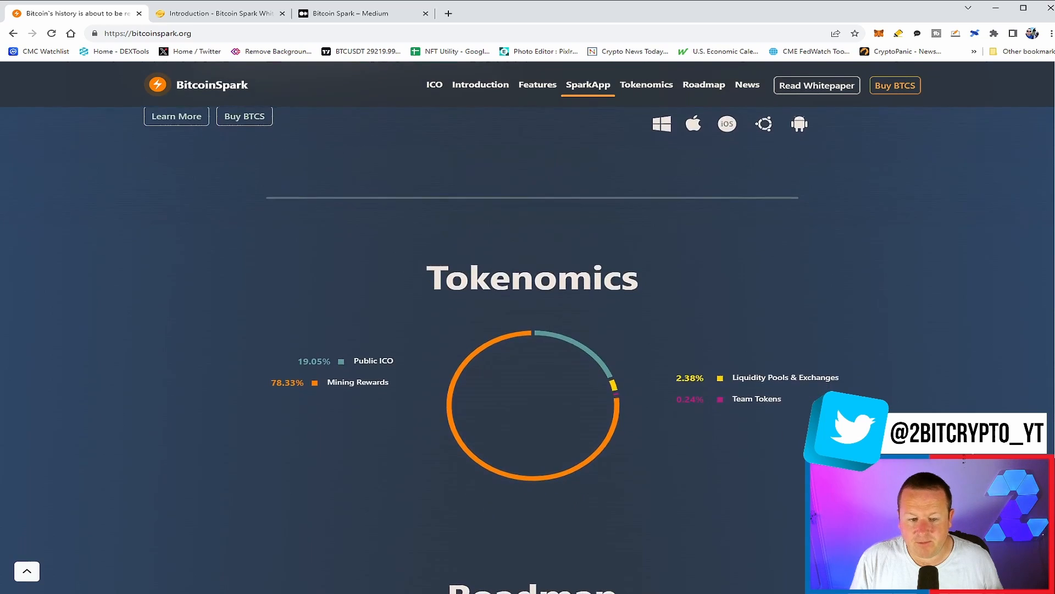
scroll("down", 3)
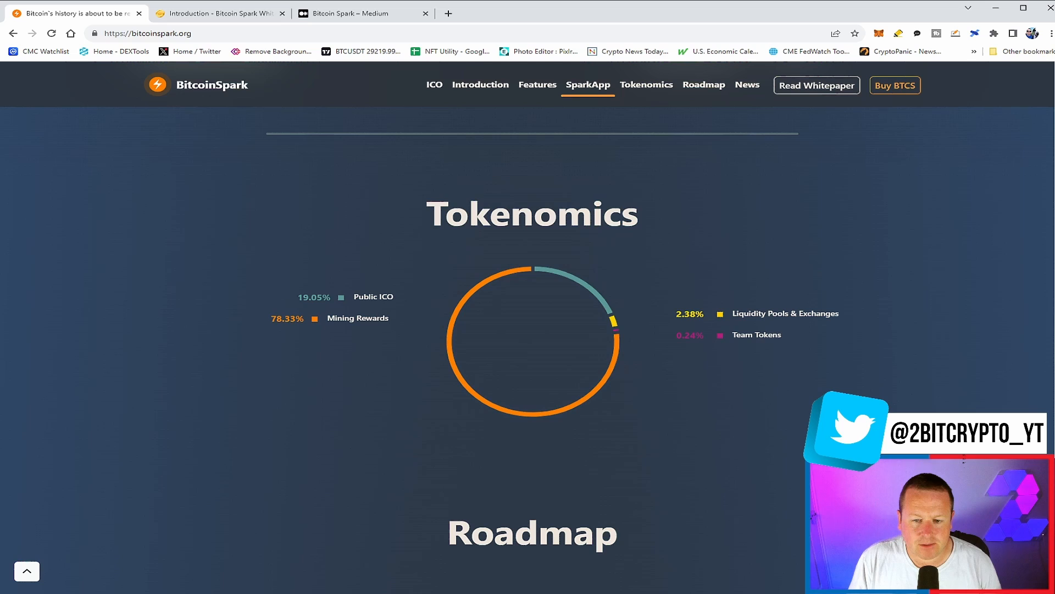
scroll("down", 3)
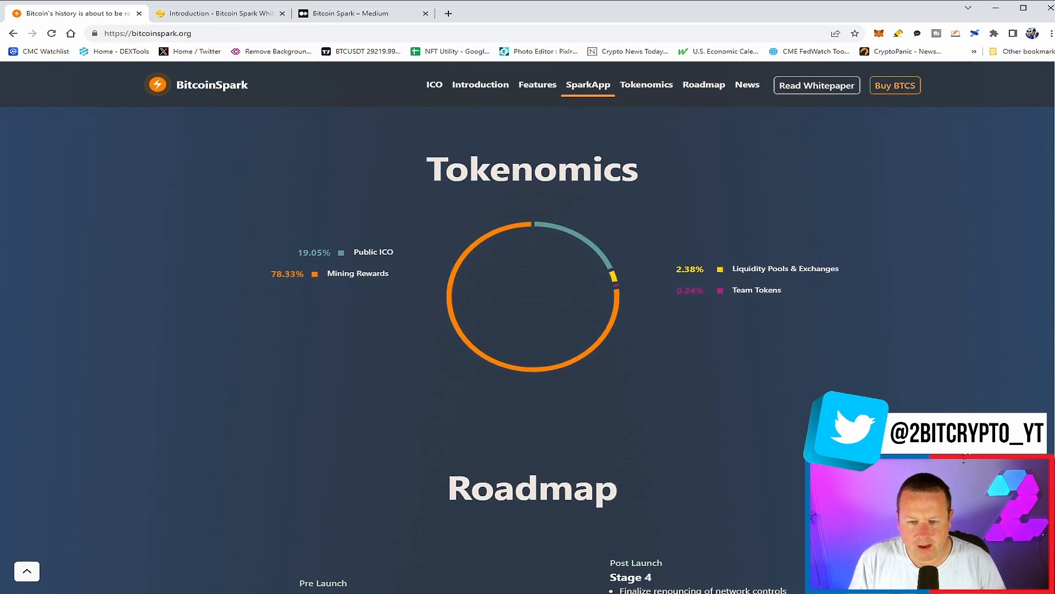
scroll("down", 3)
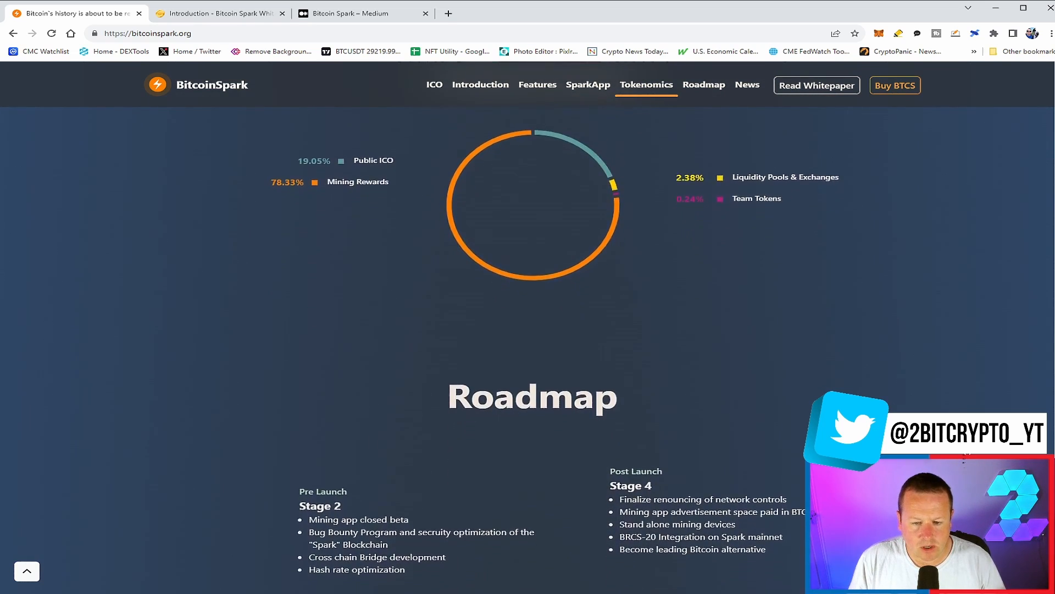
Step: Scroll the Roadmap so Stage 1 ICO Phase through Stage 5 Beyond The Horizon are visible
scroll("down", 3)
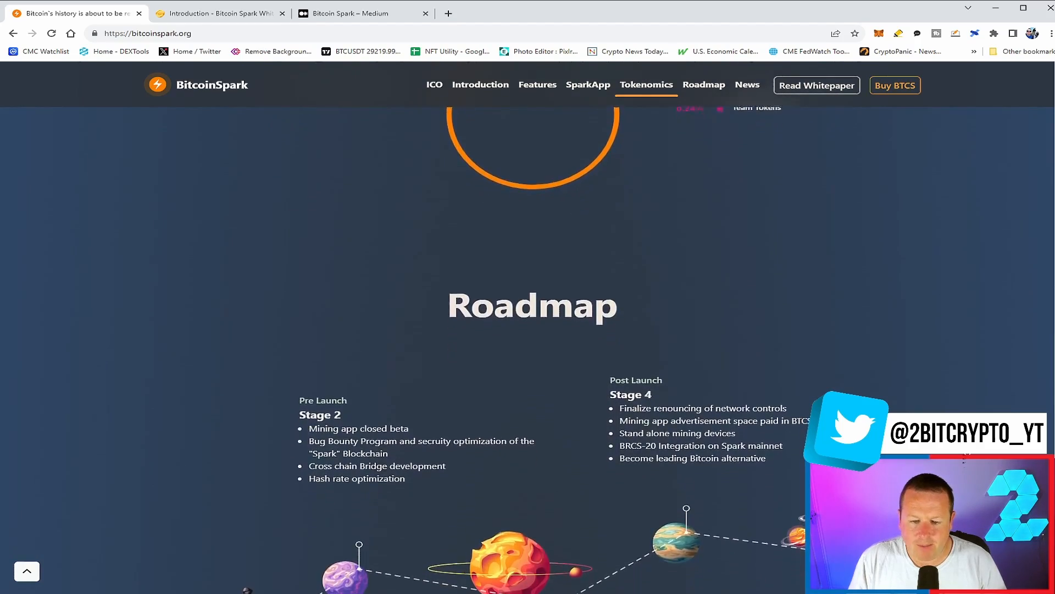
scroll("down", 3)
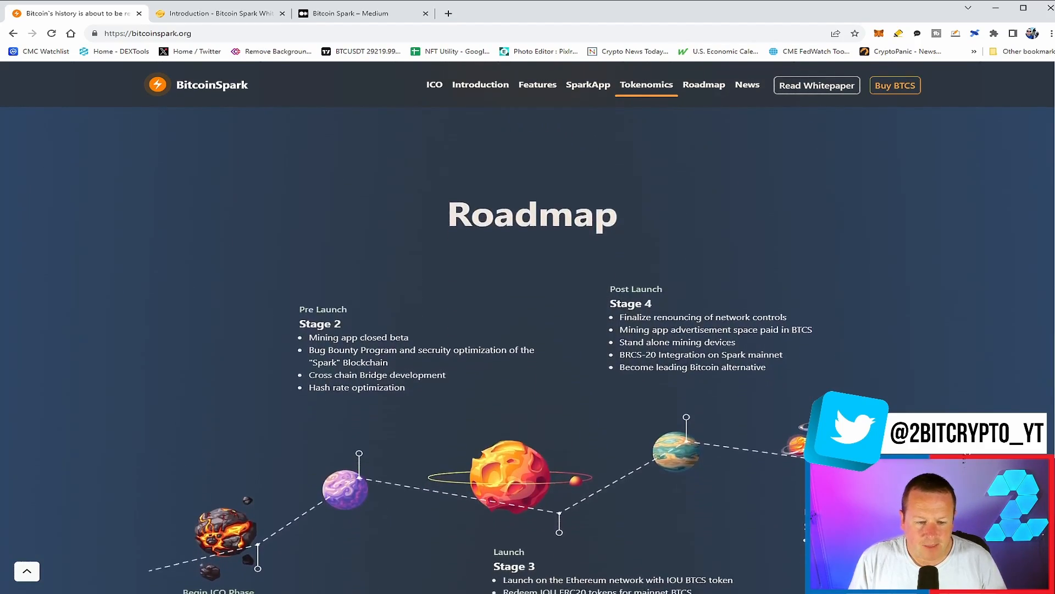
scroll("down", 3)
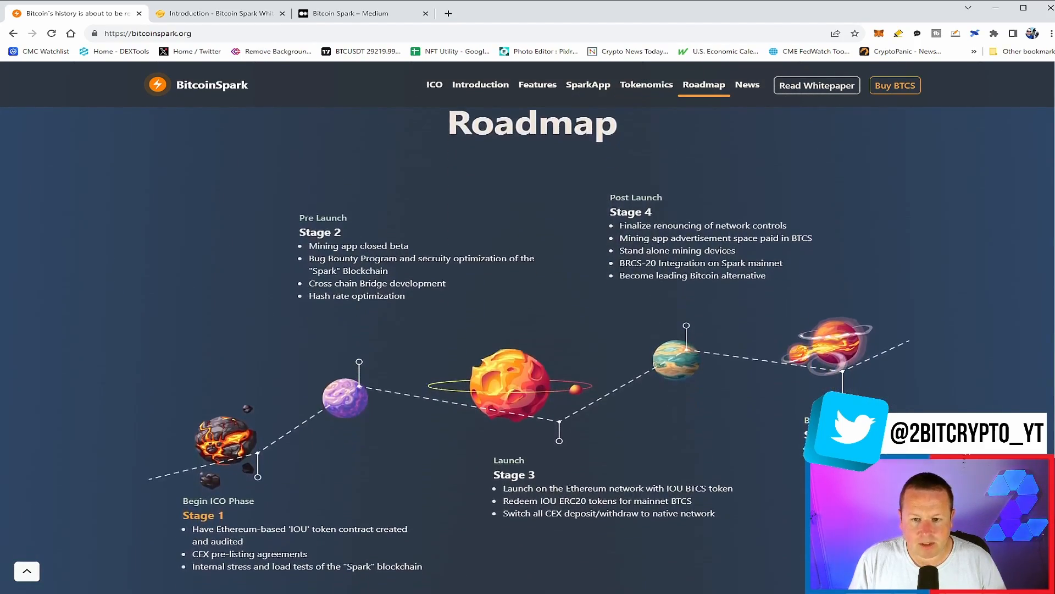
scroll("down", 3)
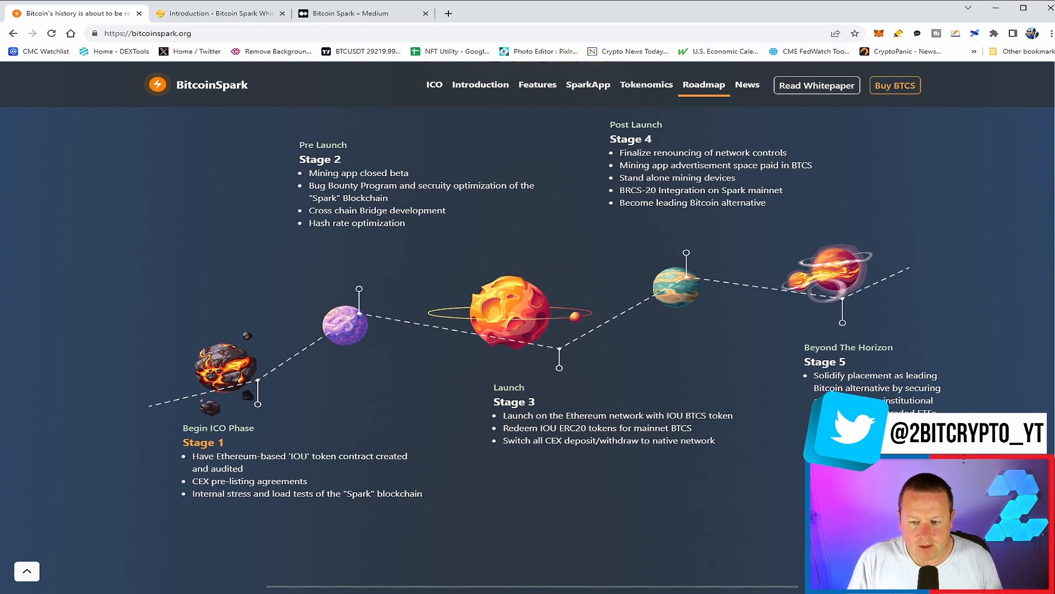
Step: Scroll past the Telegram, Twitter, Stocktwits and Whitepaper community cards to the Investor Security audit logos
scroll("down", 3)
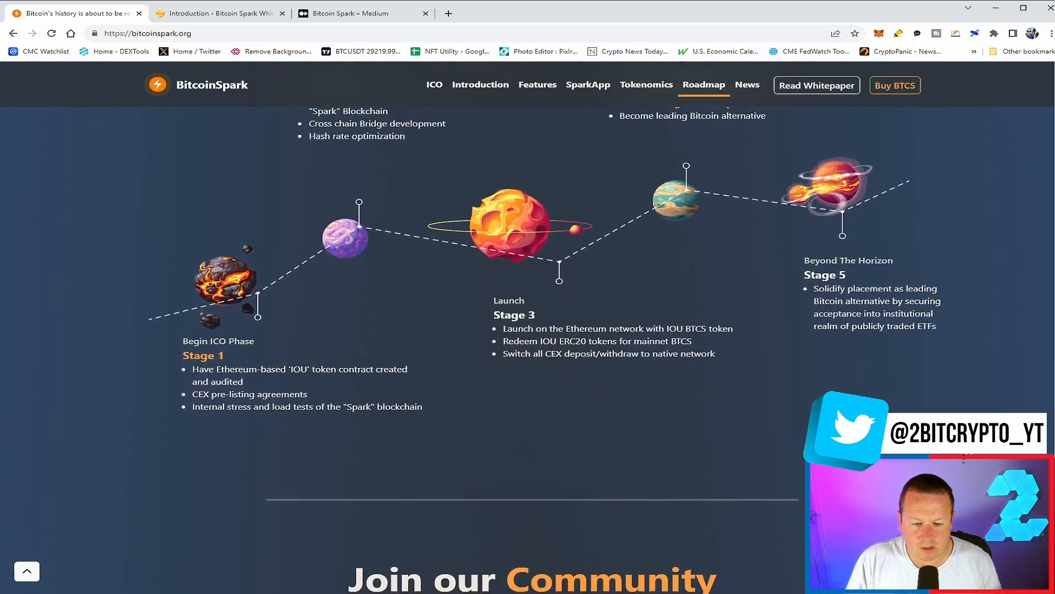
scroll("down", 3)
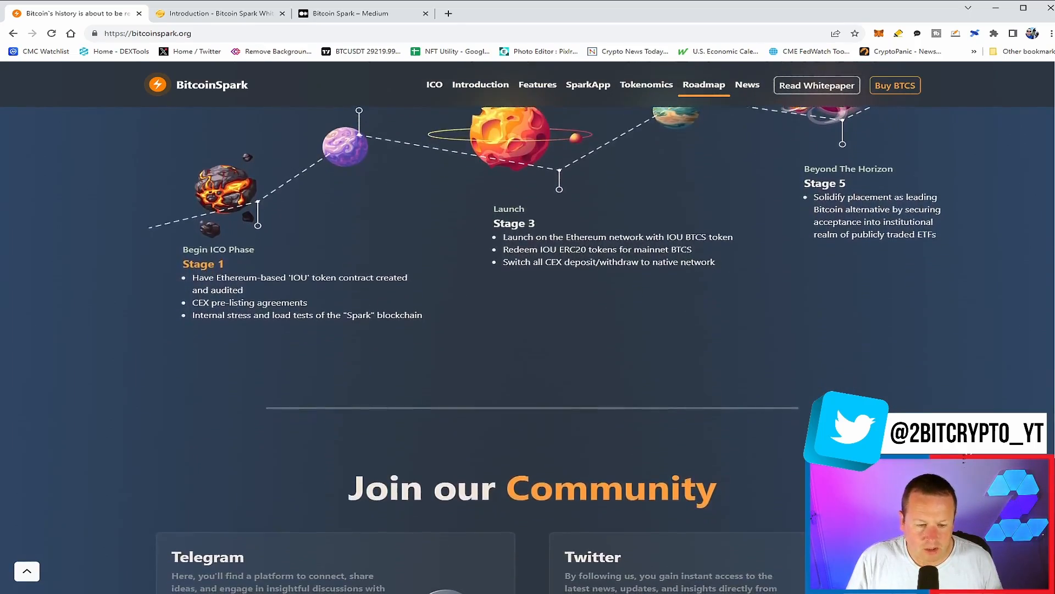
scroll("down", 3)
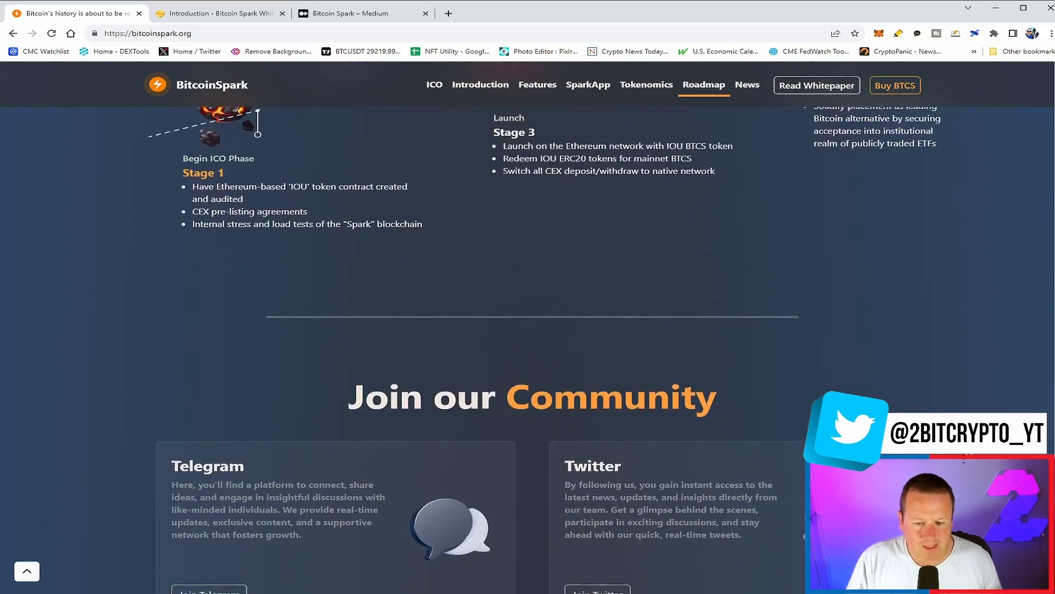
scroll("down", 3)
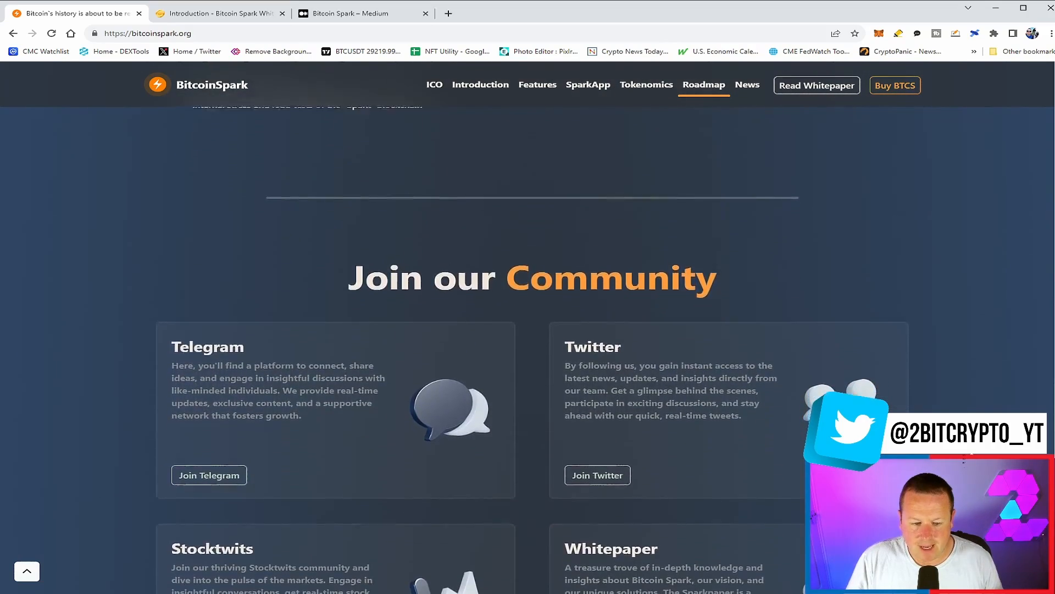
scroll("down", 3)
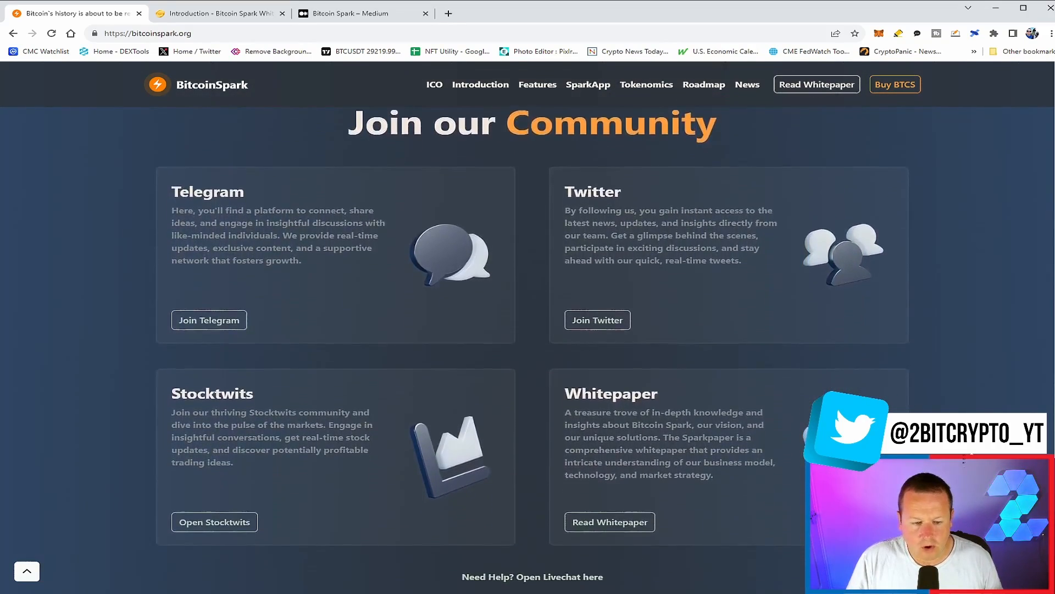
scroll("down", 3)
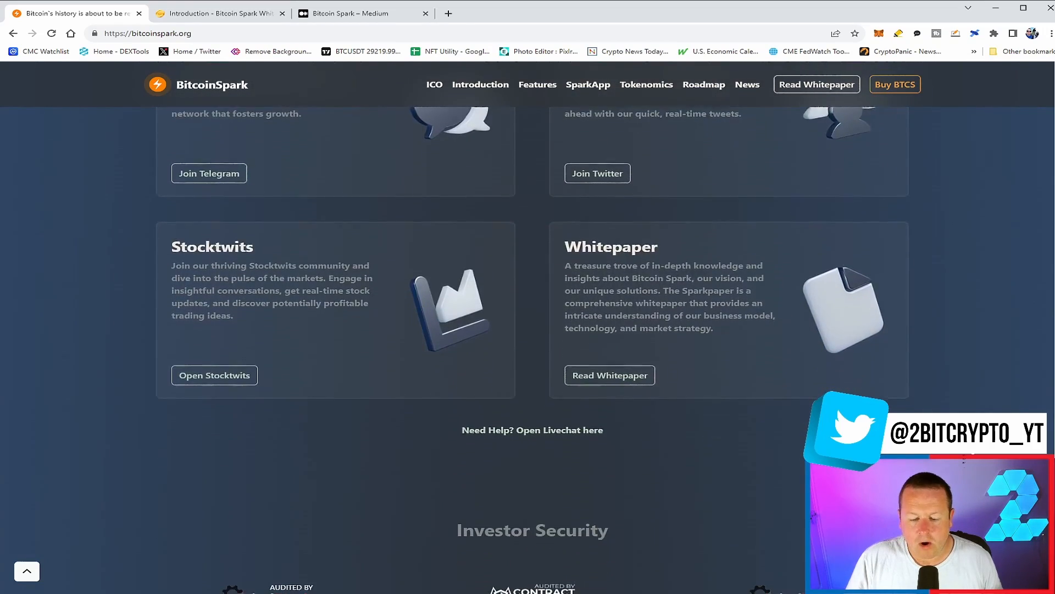
scroll("down", 3)
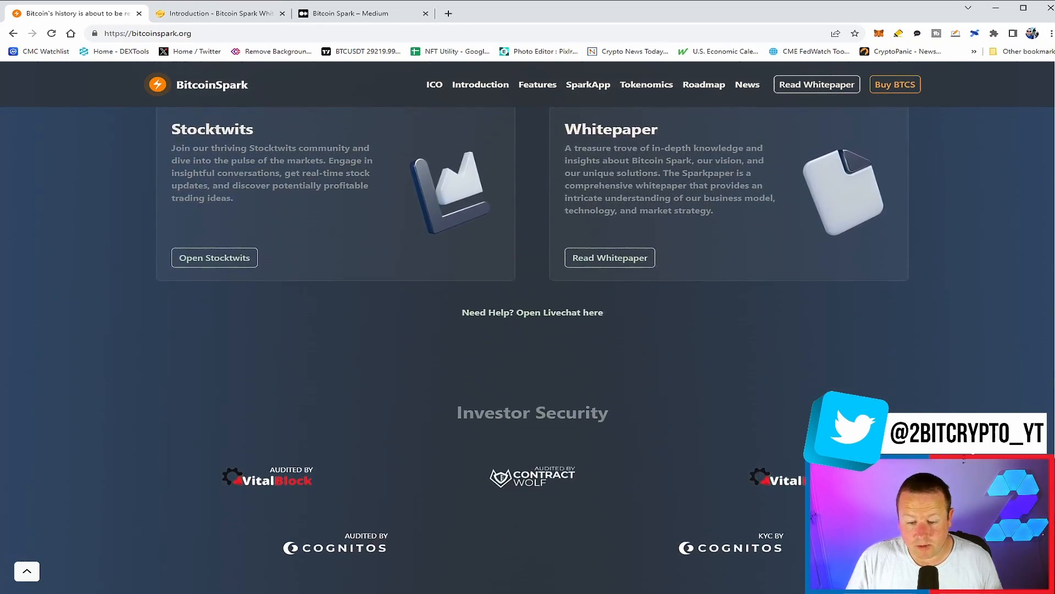
scroll("down", 3)
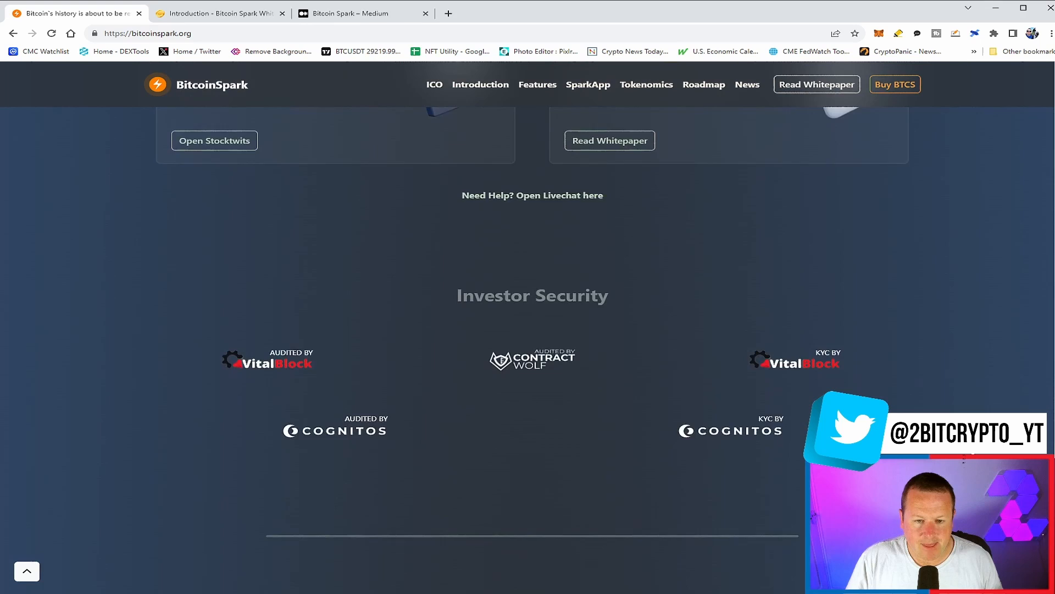
scroll("down", 3)
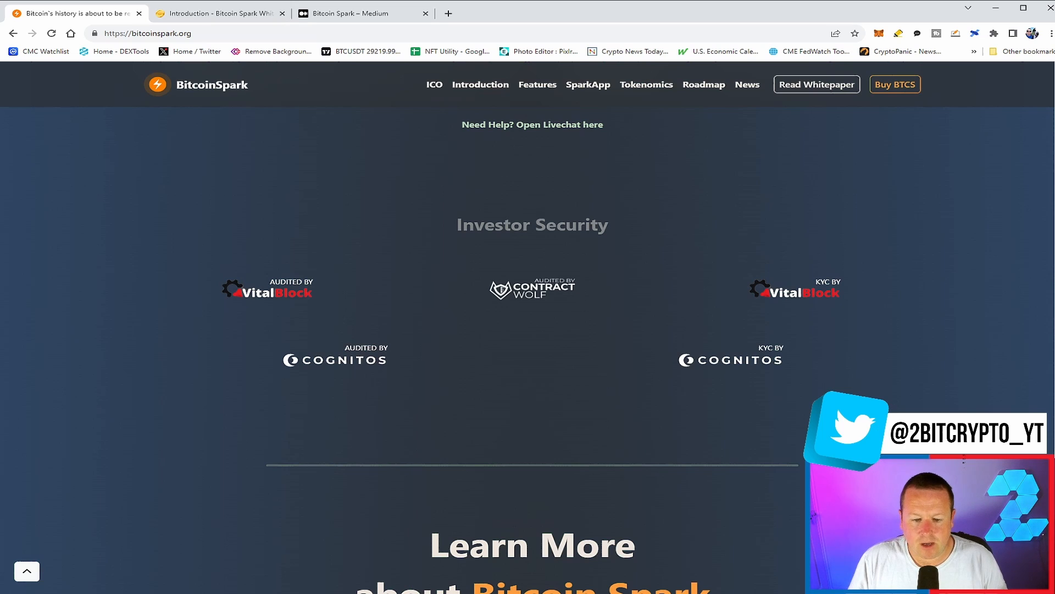
Step: Scroll down to the Latest News articles under 'Learn More about Bitcoin Spark', down to View More
scroll("down", 3)
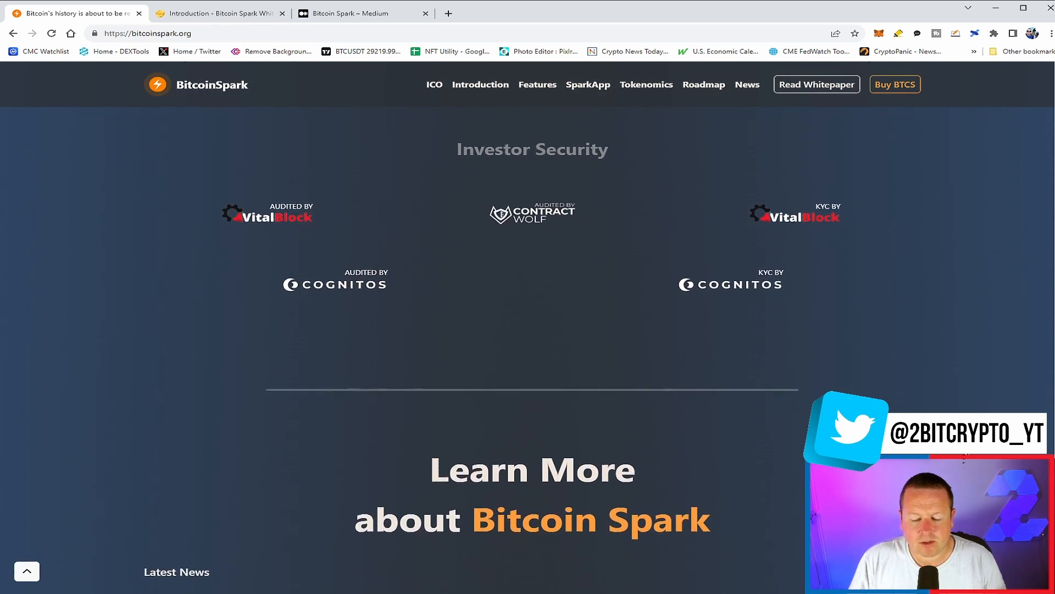
scroll("down", 3)
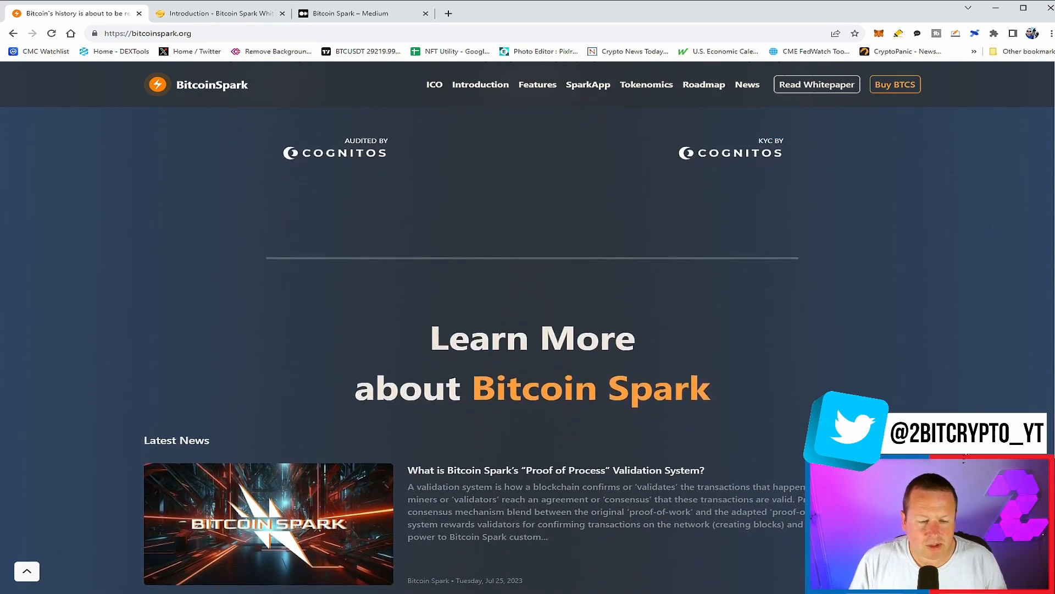
scroll("down", 3)
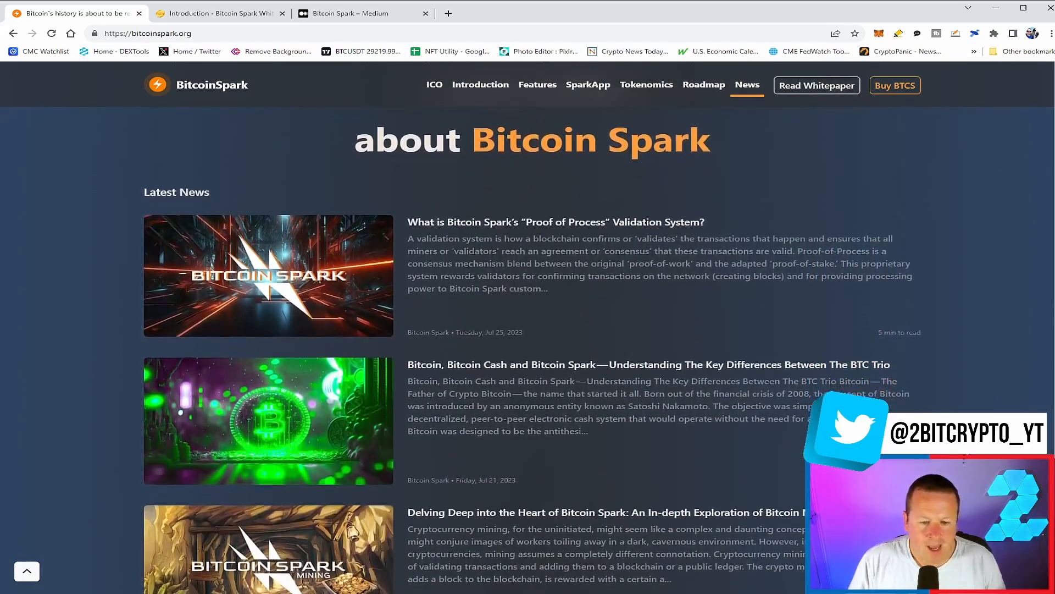
scroll("down", 3)
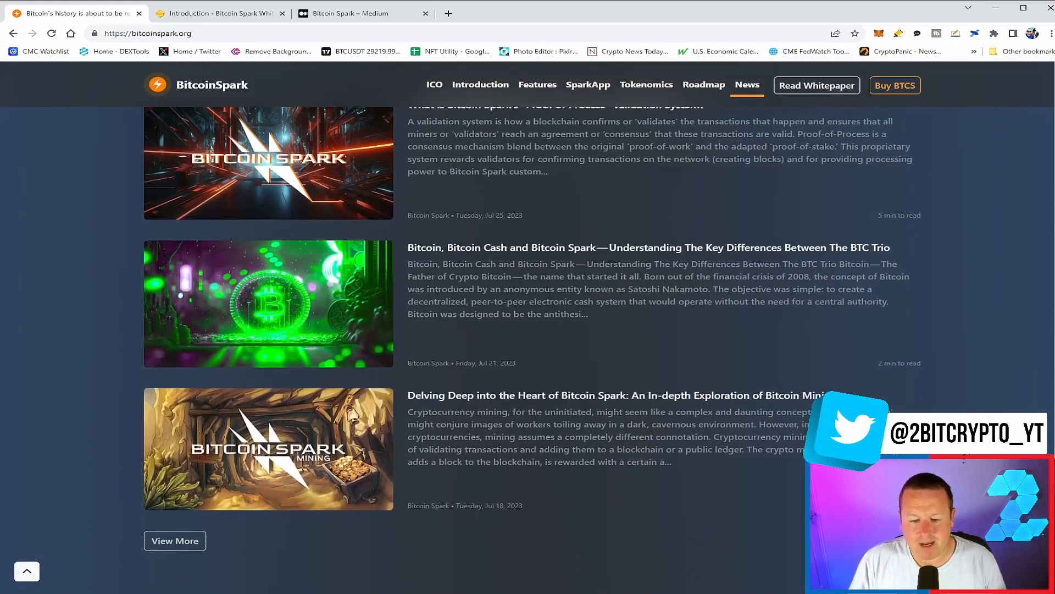
scroll("down", 3)
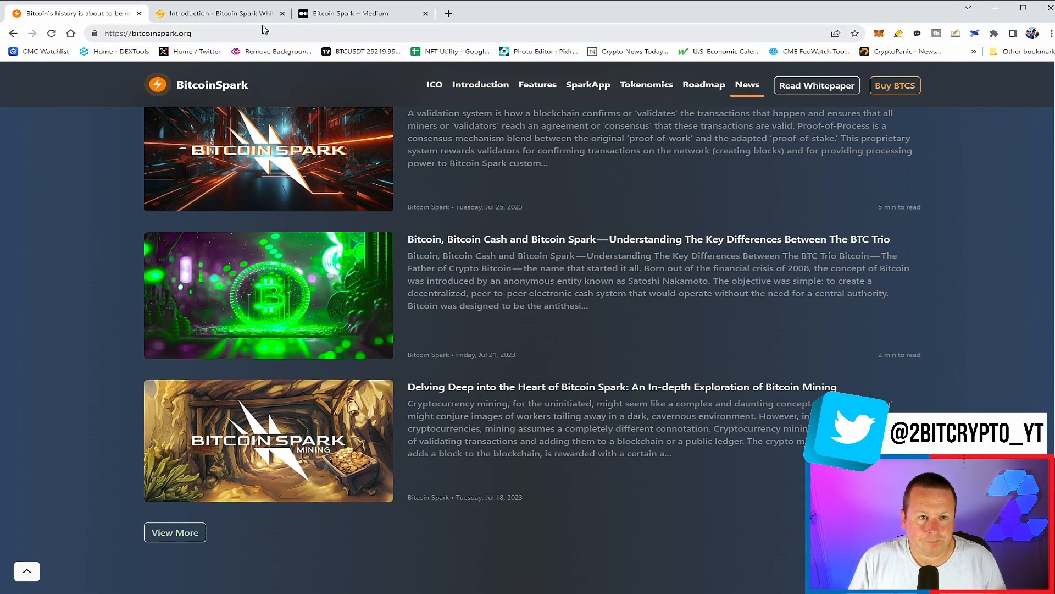
Step: Switch to the GitBook whitepaper and browse Shortcomings of Bitcoin, Marketing Strategy, then the Mining page
left_click(219, 13)
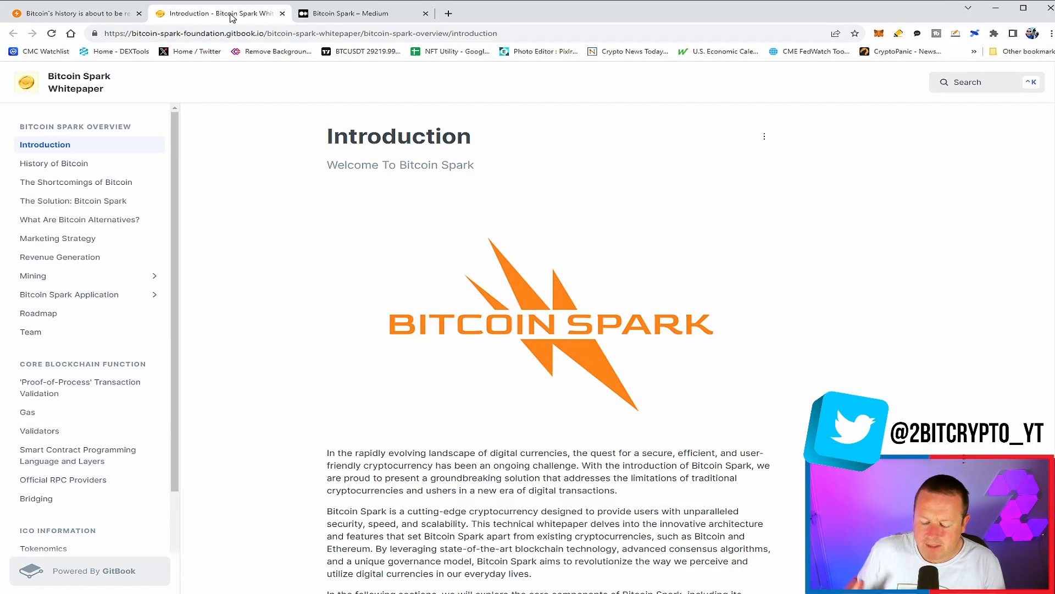
mouse_move(76, 182)
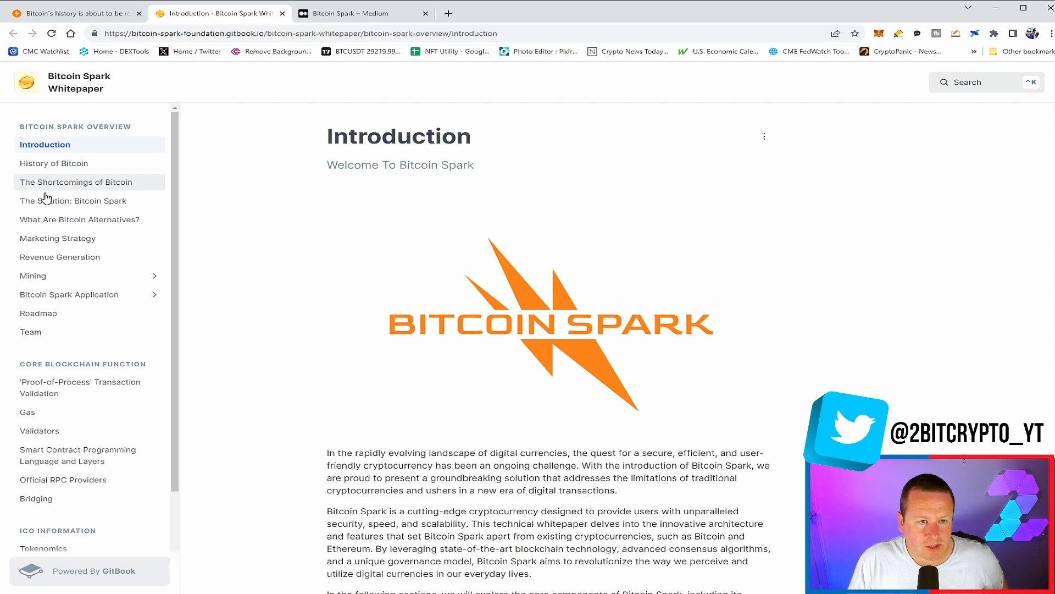
left_click(76, 181)
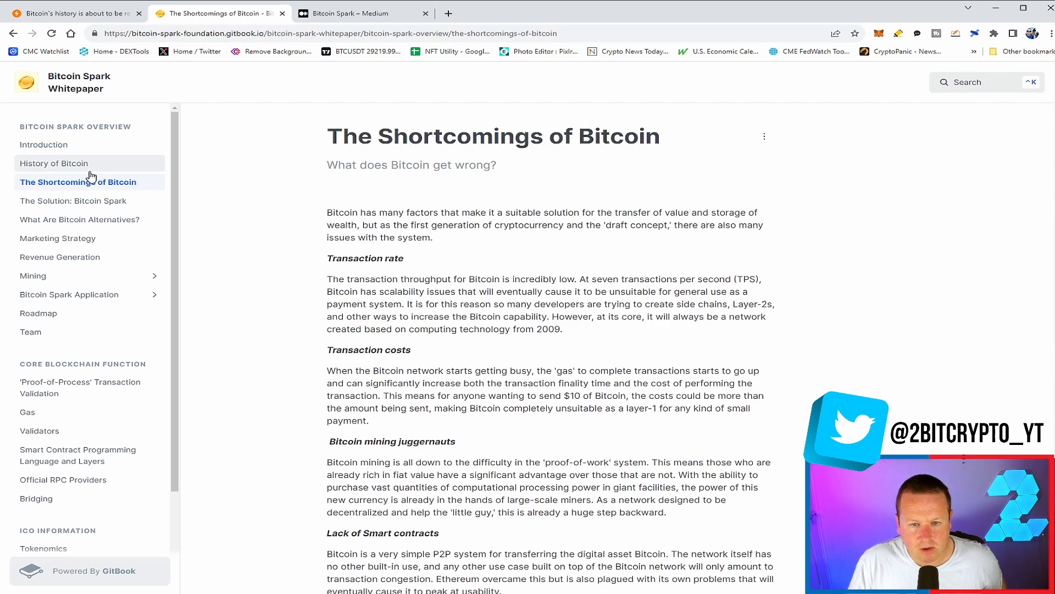
left_click(58, 237)
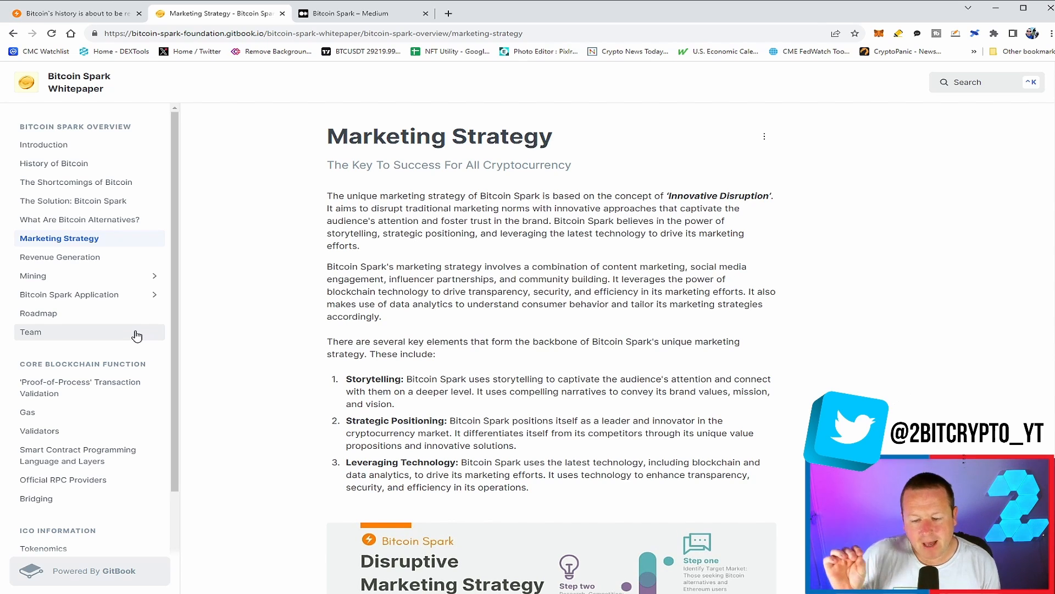
mouse_move(148, 345)
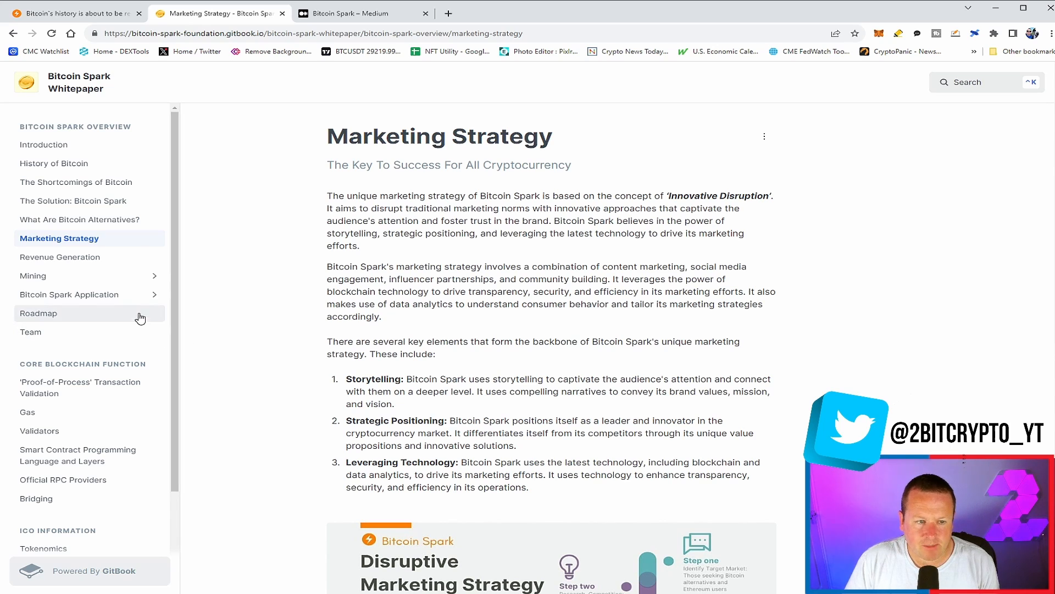
left_click(33, 275)
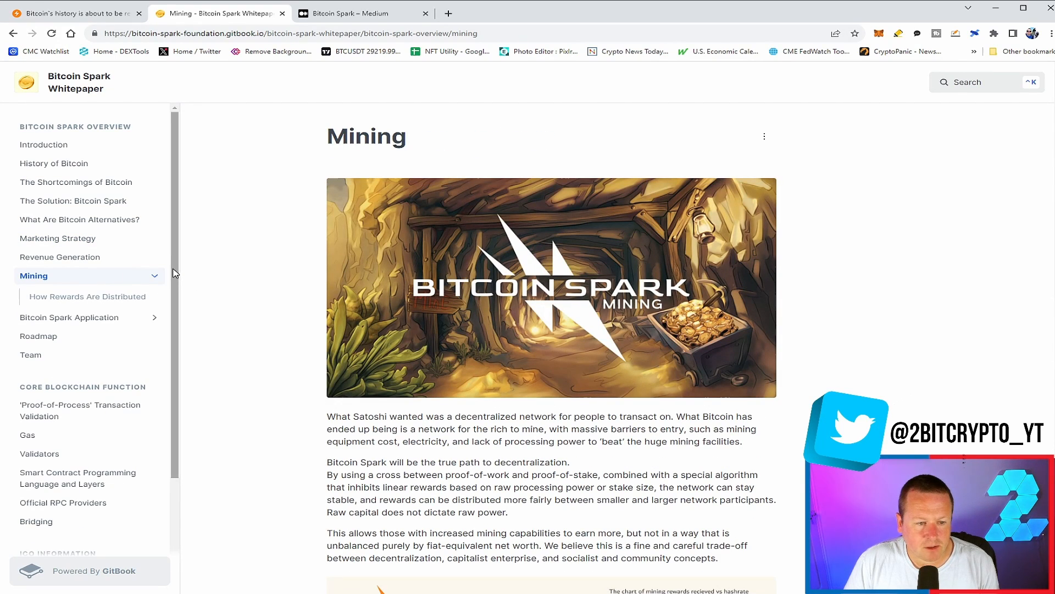
mouse_move(105, 357)
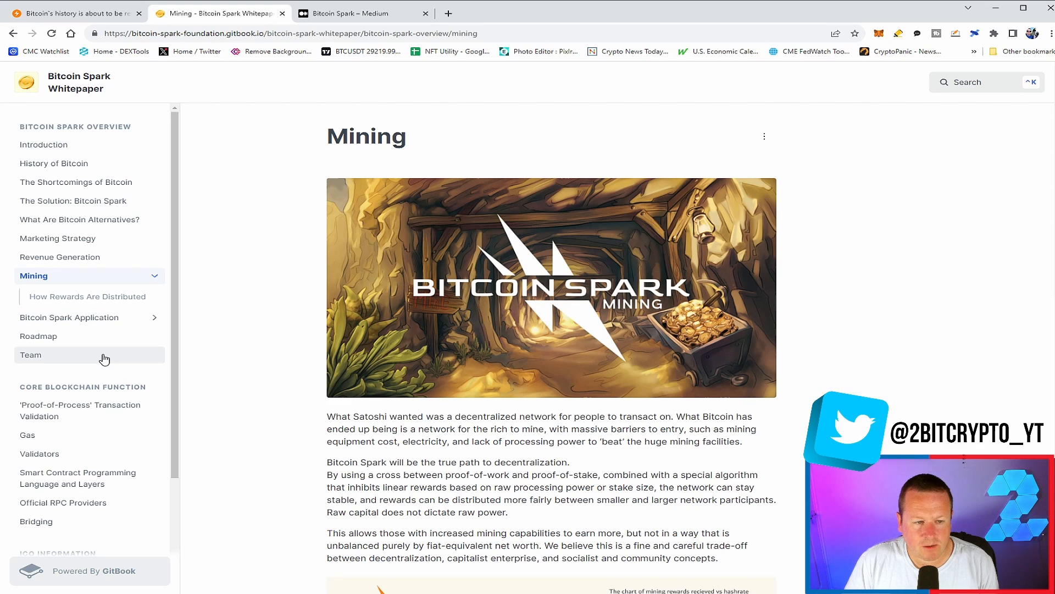
Step: Open the Team page and scroll through the Steven Kurtz and Dylan Ashford core team profiles
left_click(31, 355)
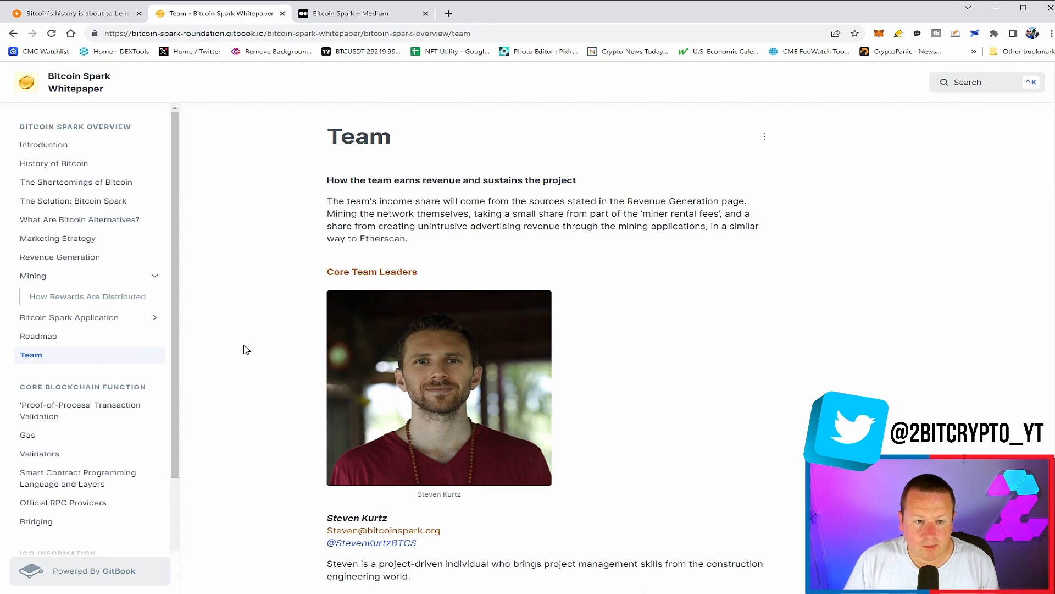
scroll("down", 3)
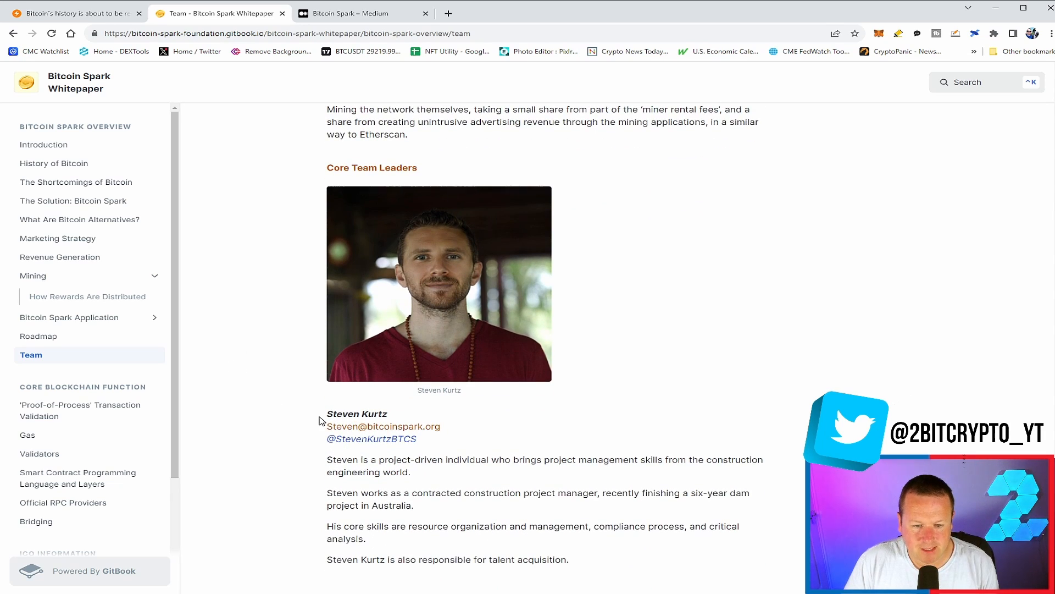
scroll("down", 3)
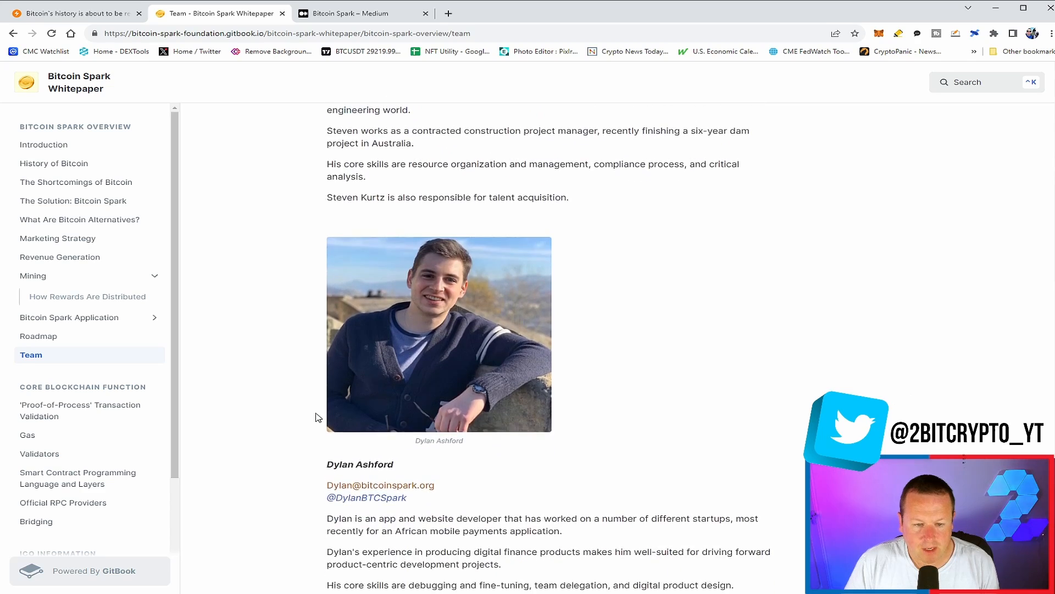
scroll("down", 3)
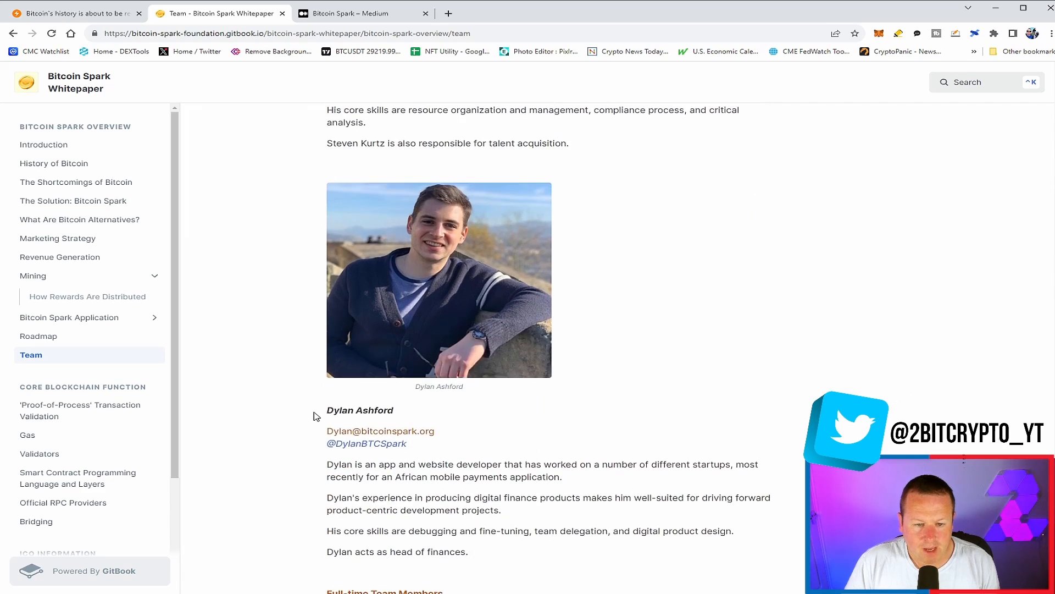
scroll("down", 3)
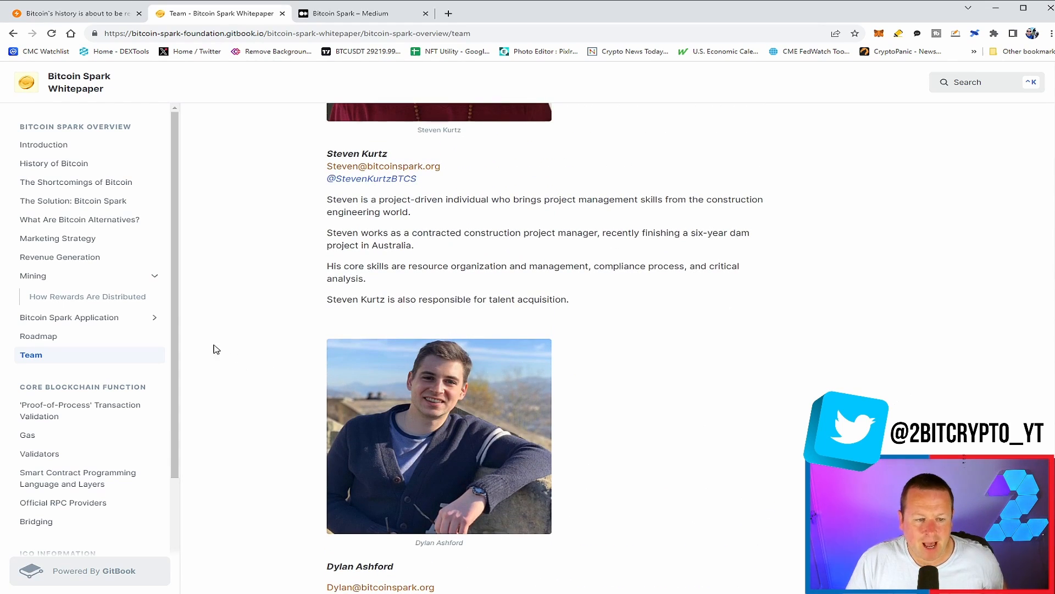
mouse_move(85, 415)
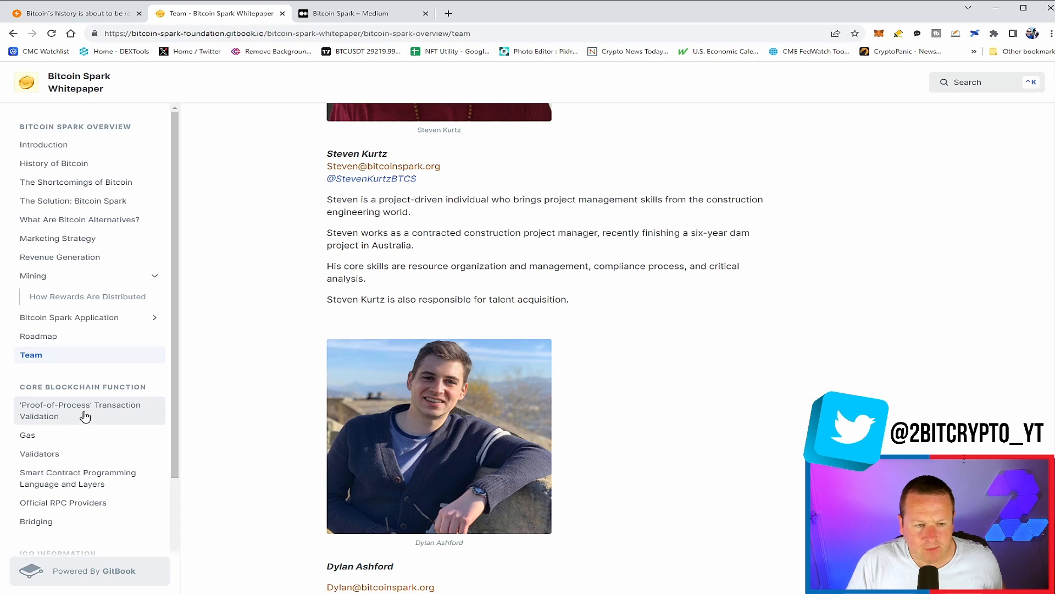
Step: View the whitepaper's Validators page, then go to the Bitcoin Spark Medium profile
left_click(40, 453)
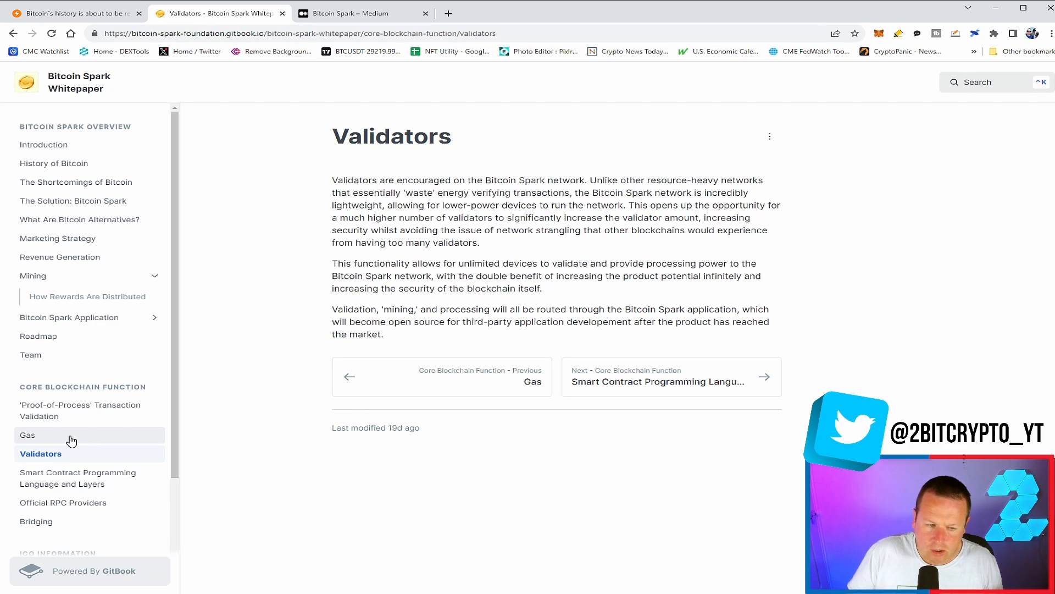
mouse_move(118, 398)
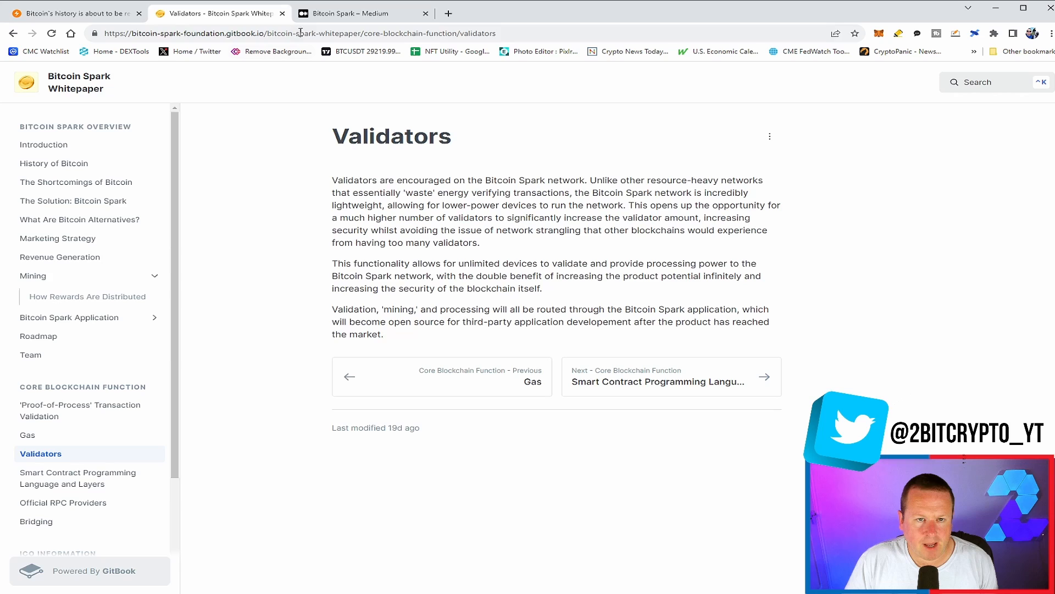
left_click(364, 13)
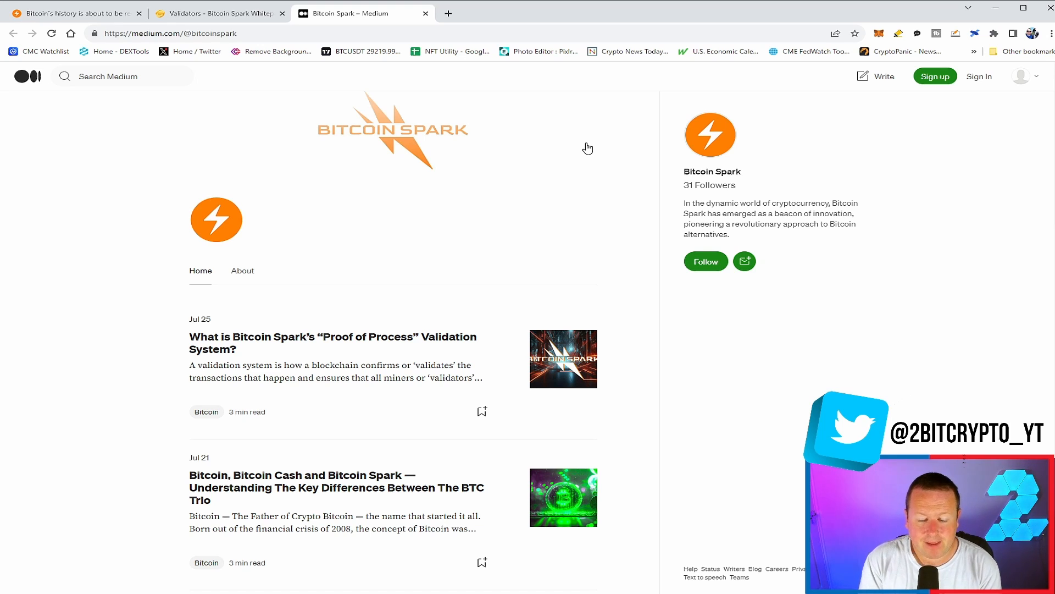
mouse_move(571, 141)
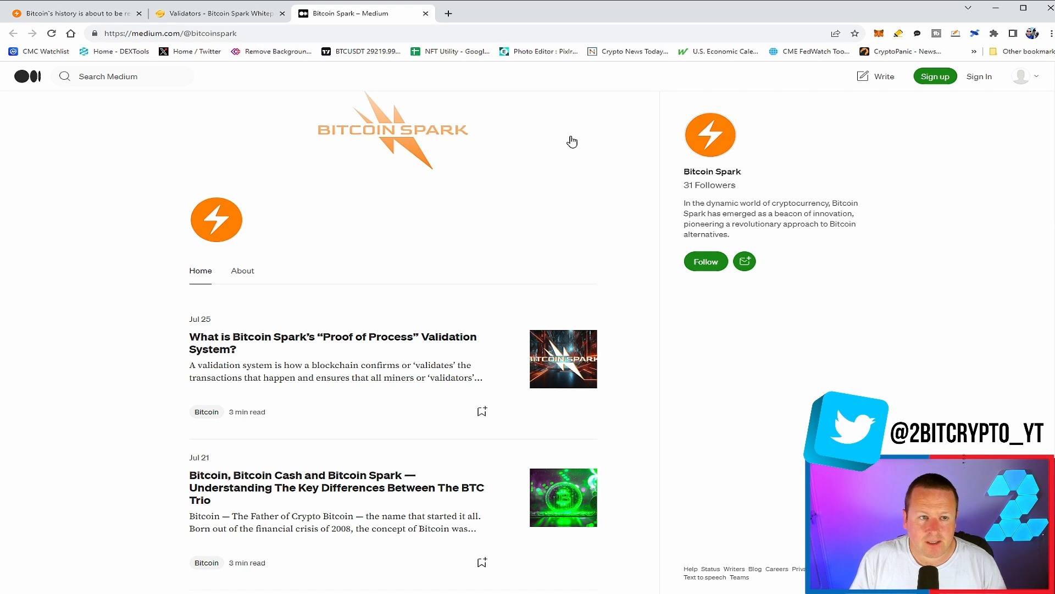
Step: Bring up Bitcoin Spark's X profile with the pinned smart contract audit post
left_click(74, 13)
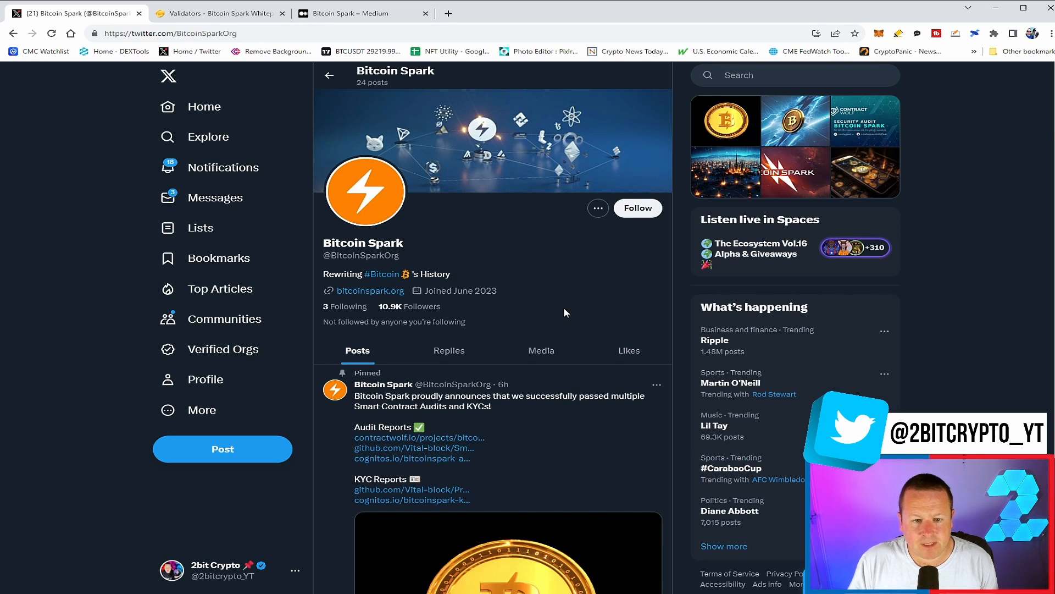
Step: Scroll the X timeline past the pinned post to the Cognitos KYC and audit retweets
scroll("down", 3)
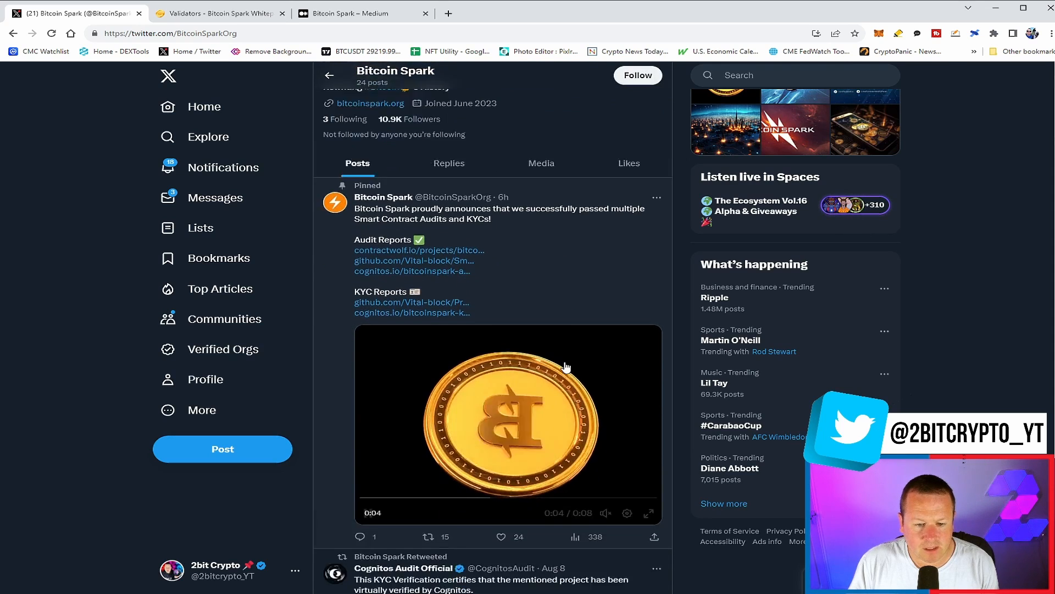
scroll("down", 3)
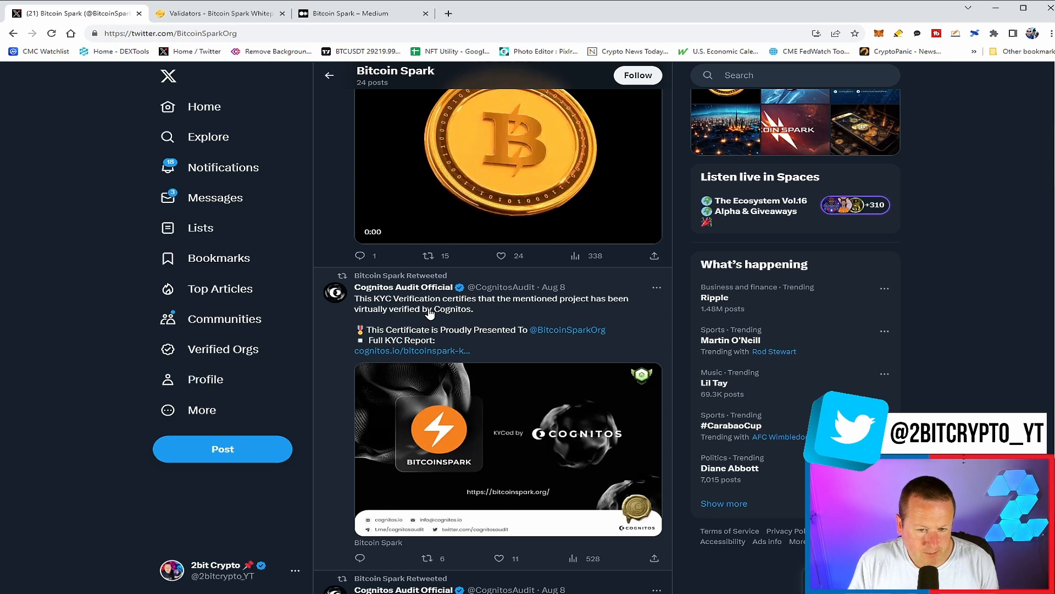
scroll("down", 3)
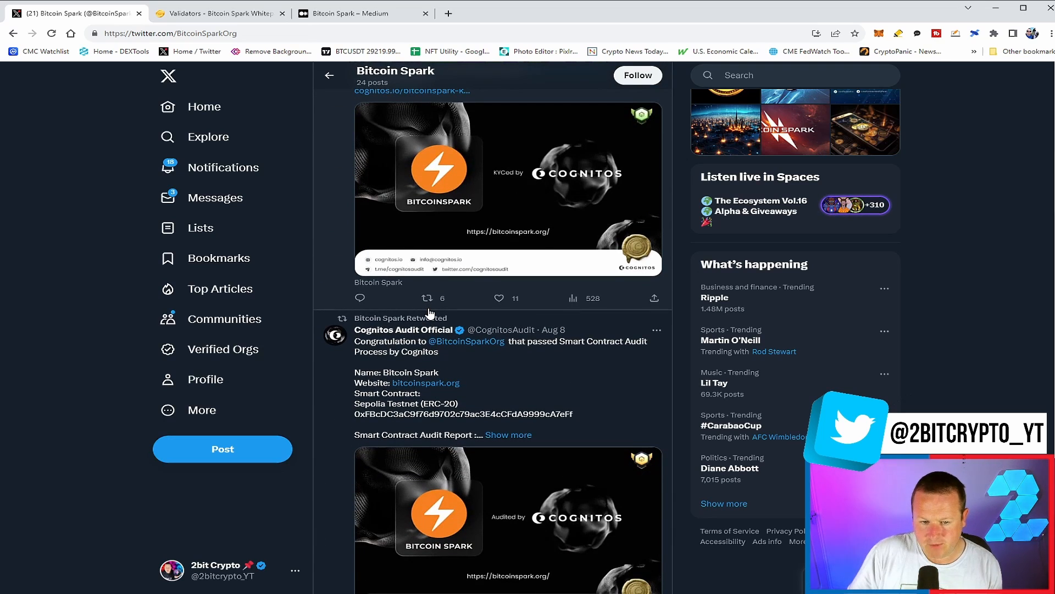